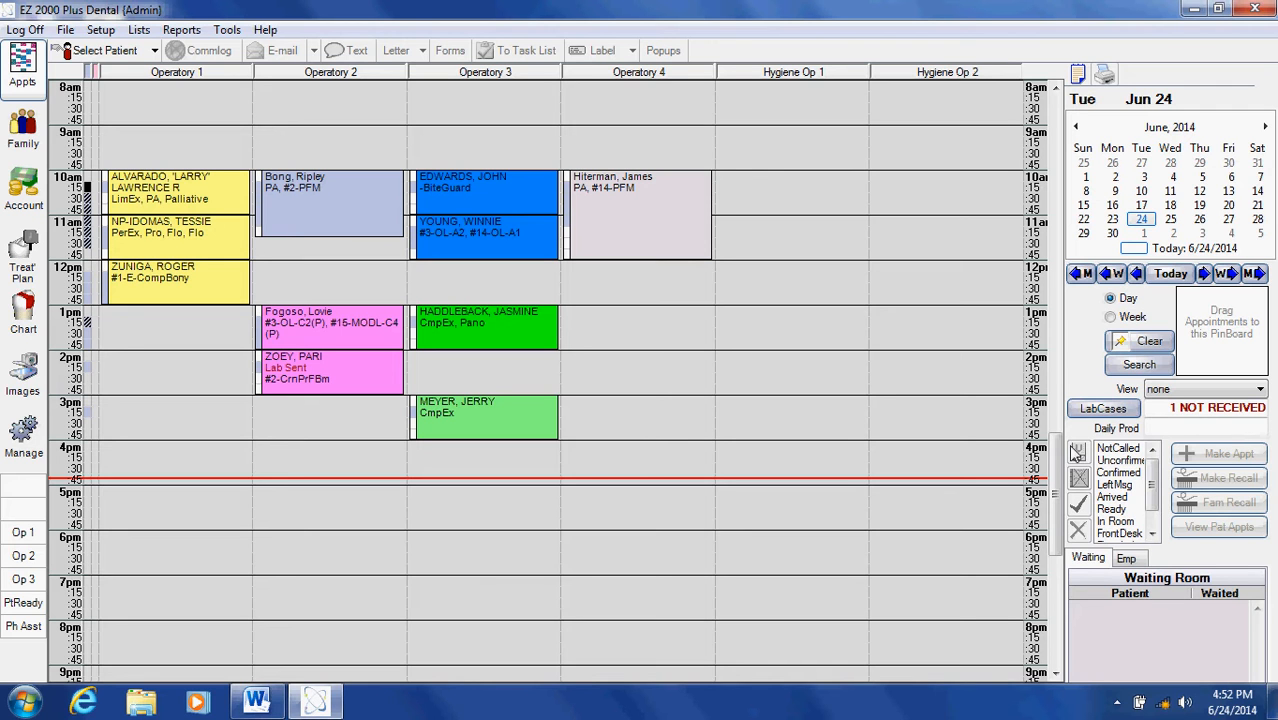
mouse_move(1085, 669)
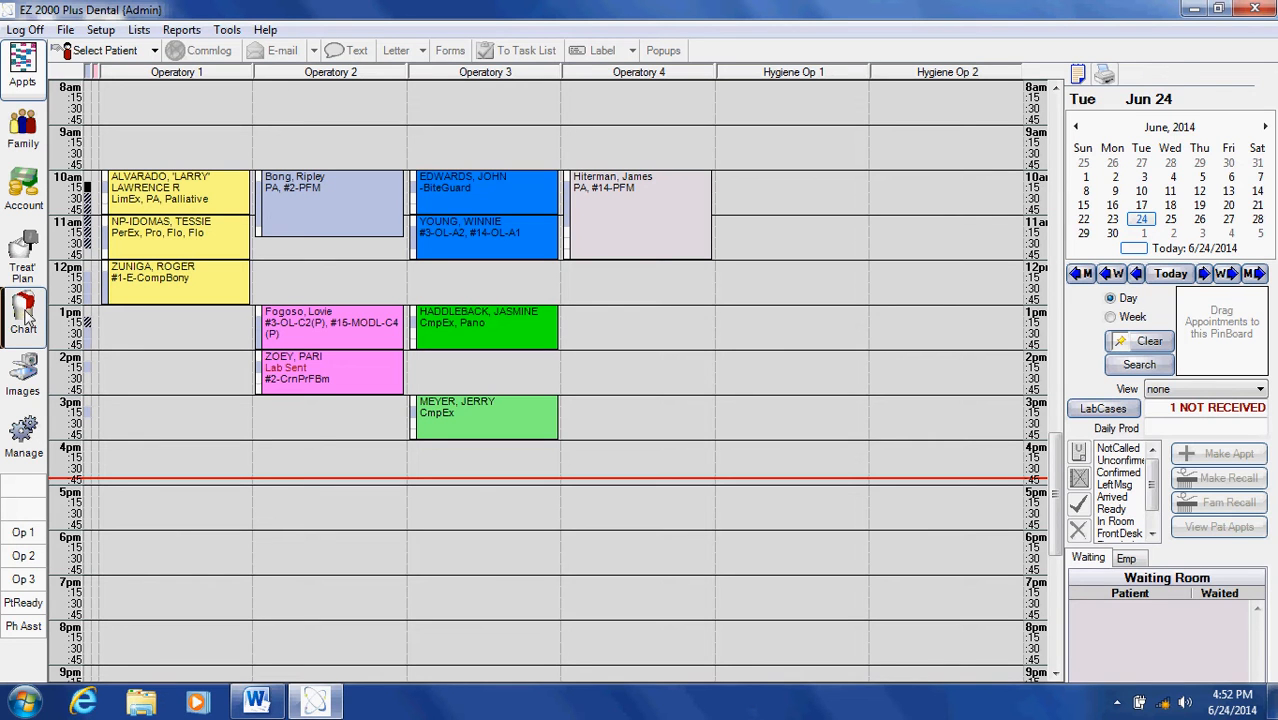
- Open the Chart module from the left sidebar to show the tooth diagram
left_click(22, 320)
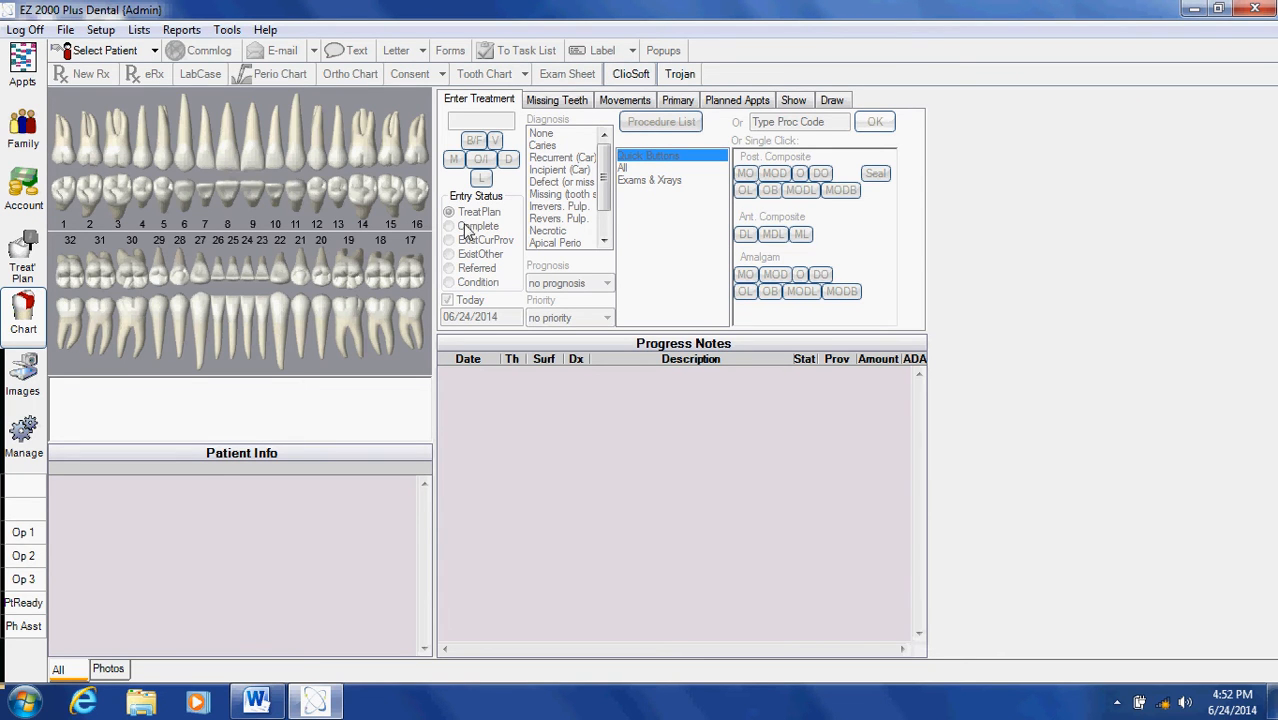
mouse_move(628, 332)
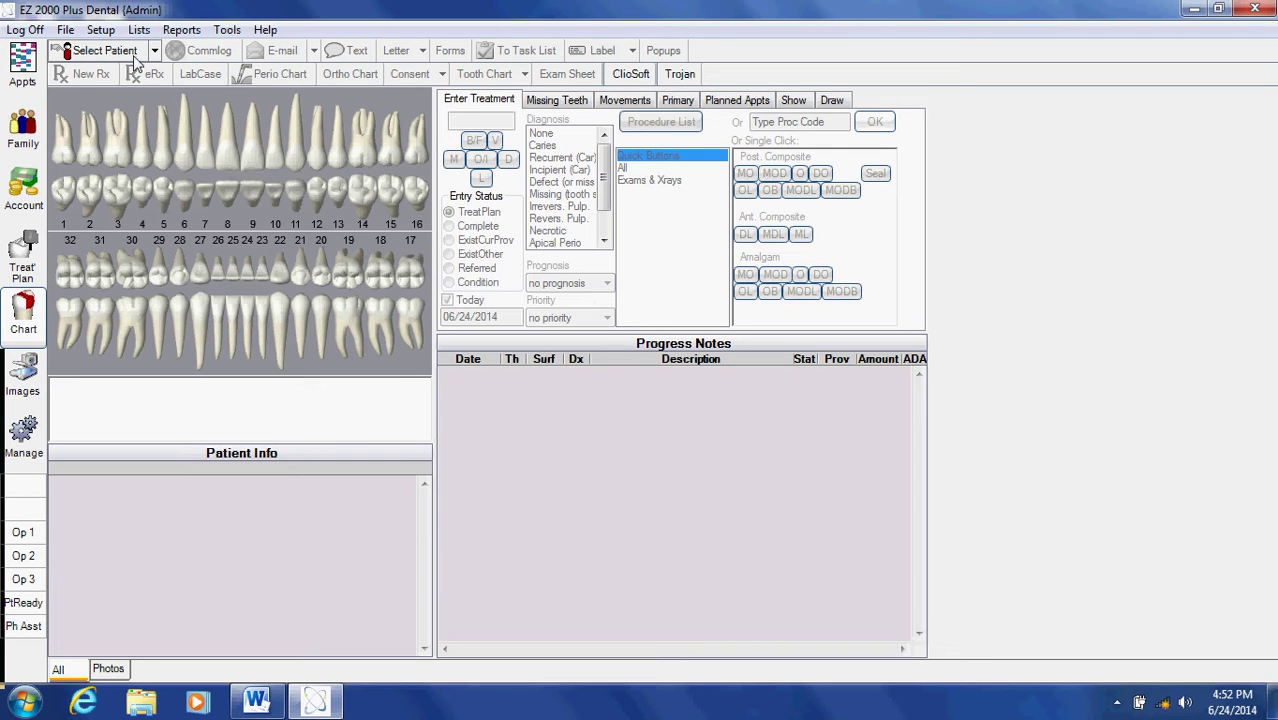
left_click(105, 50)
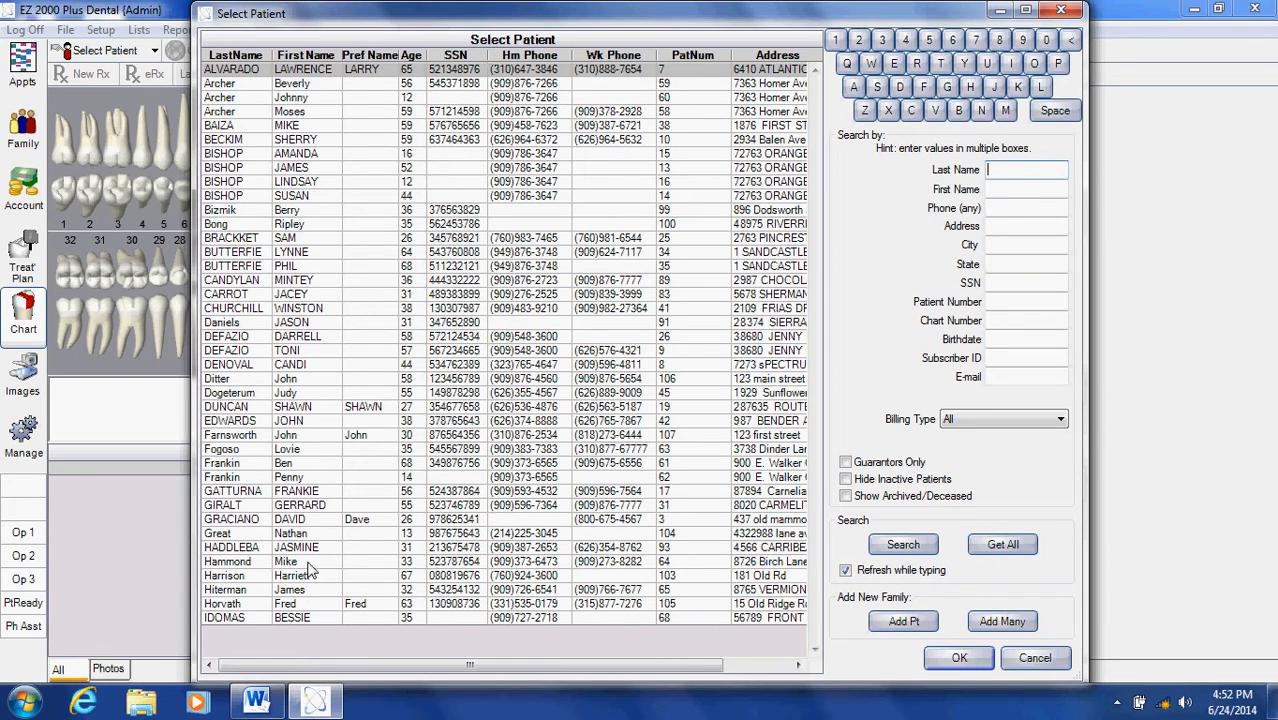
left_click(287, 561)
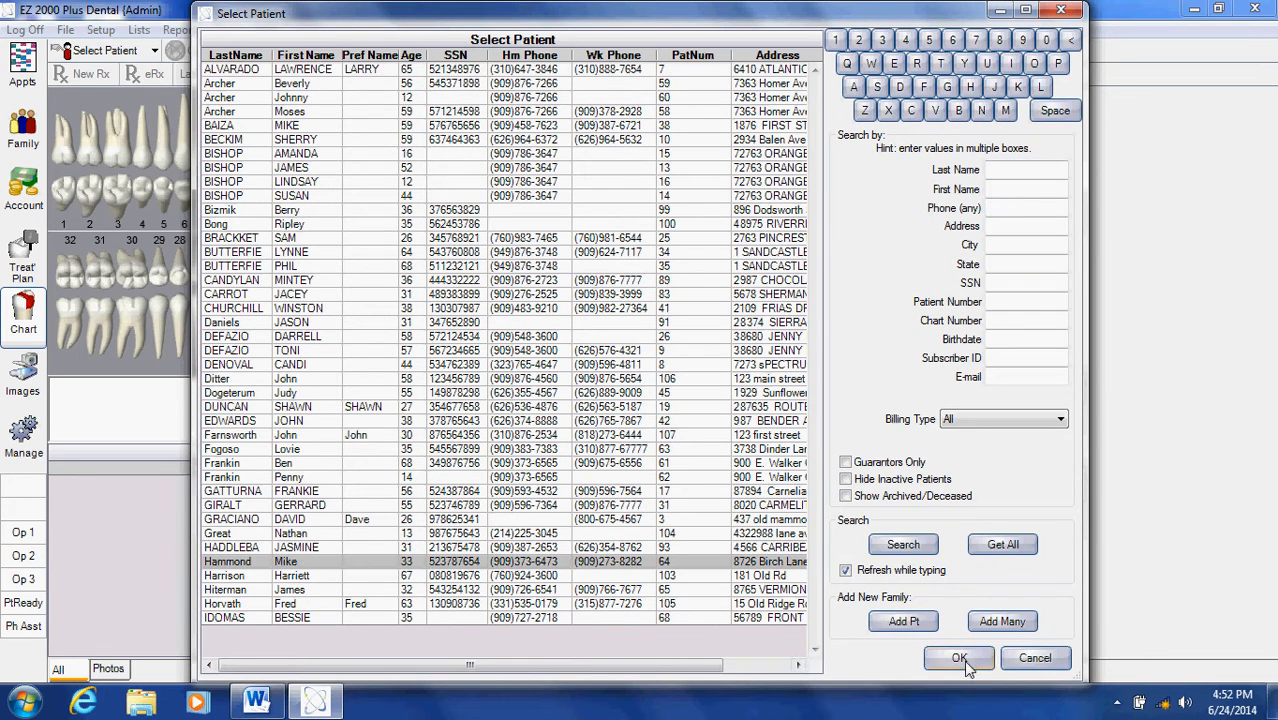
left_click(958, 658)
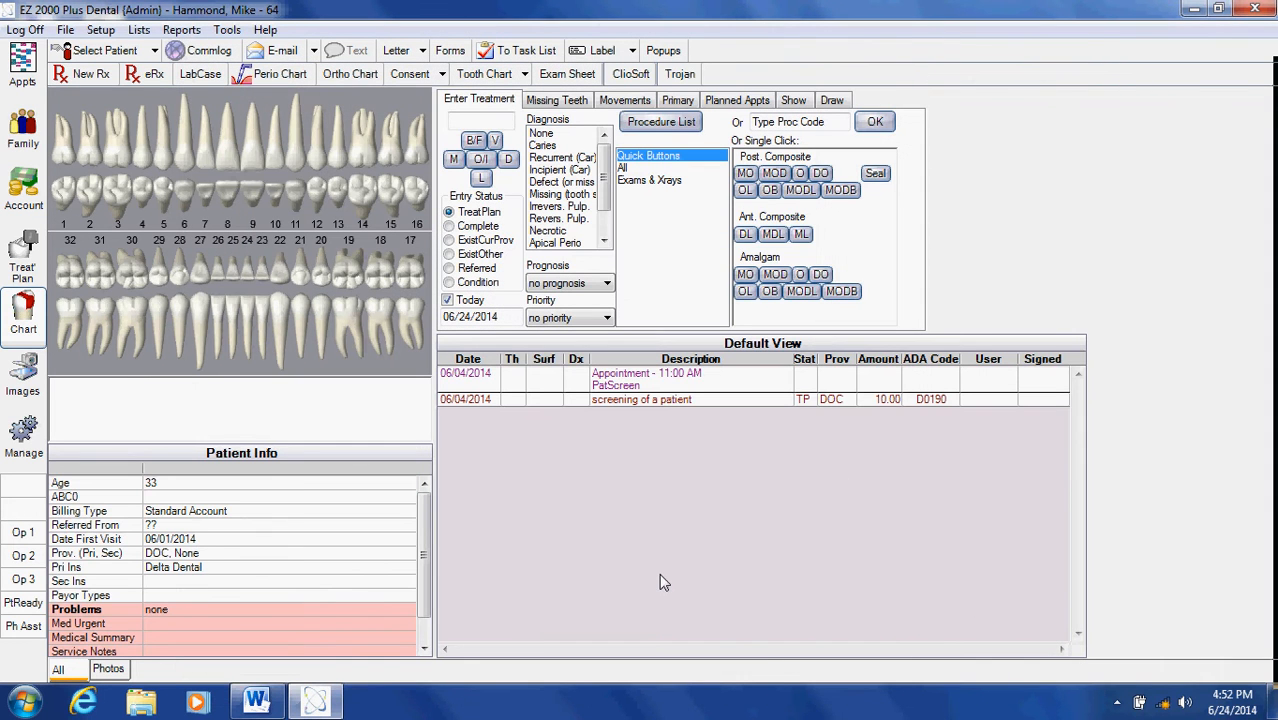
mouse_move(520, 358)
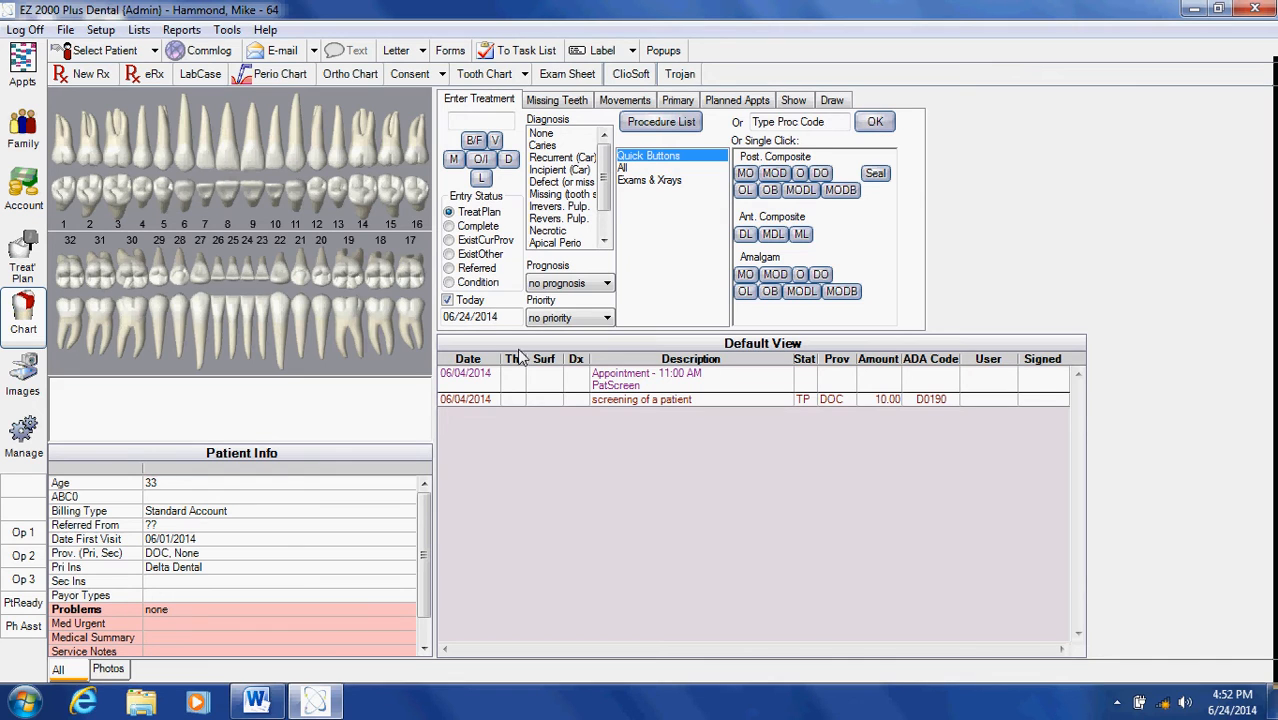
mouse_move(564, 123)
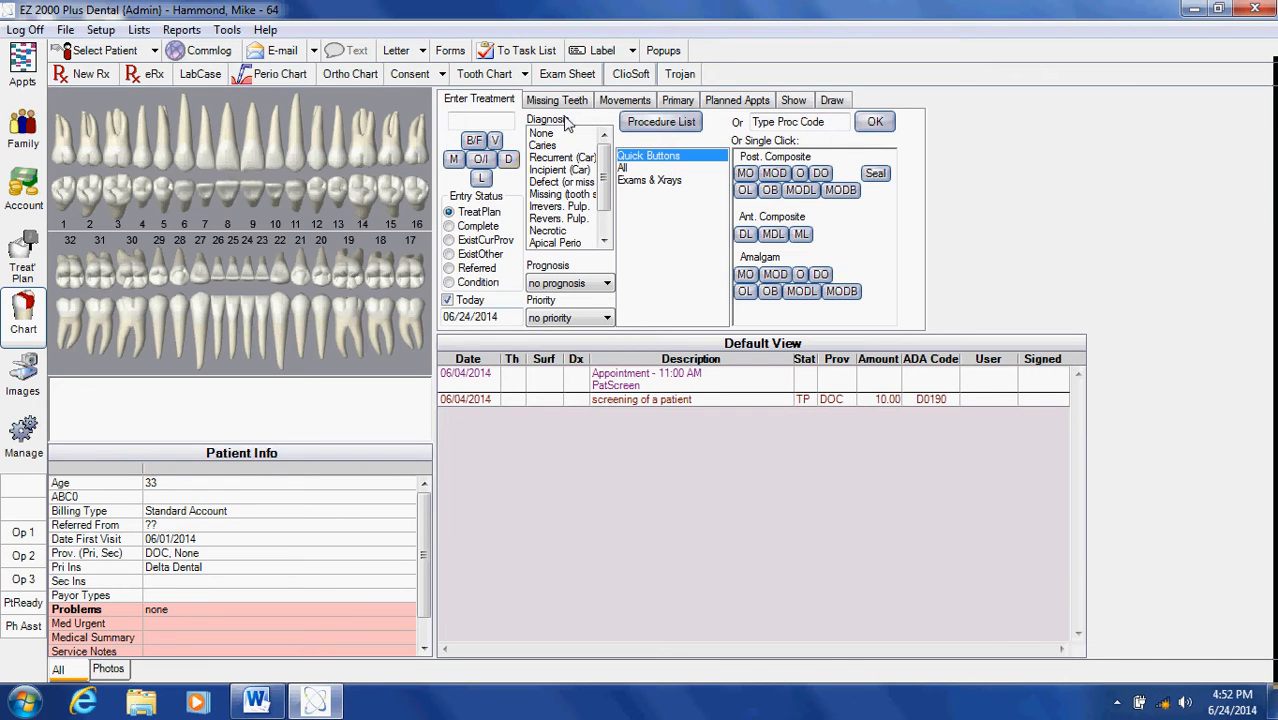
- Switch to the Missing Teeth tab to mark teeth 1, 16, 17 and 32
left_click(556, 99)
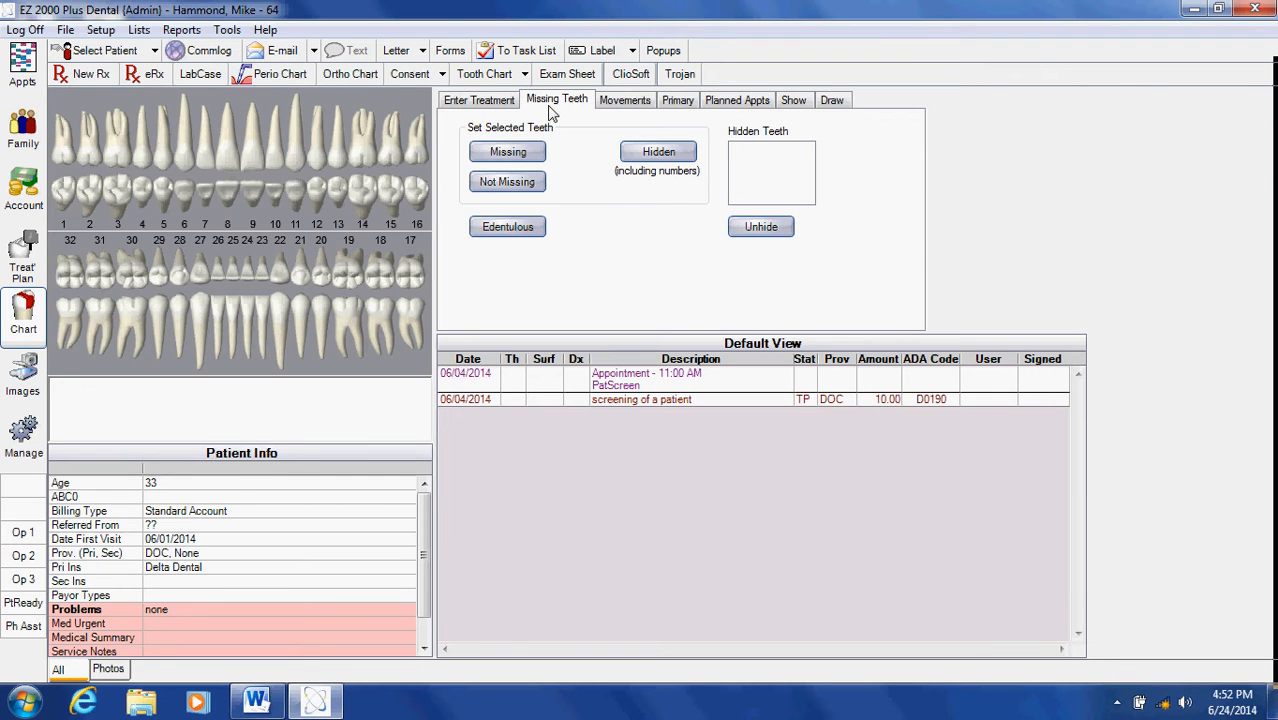
mouse_move(67, 164)
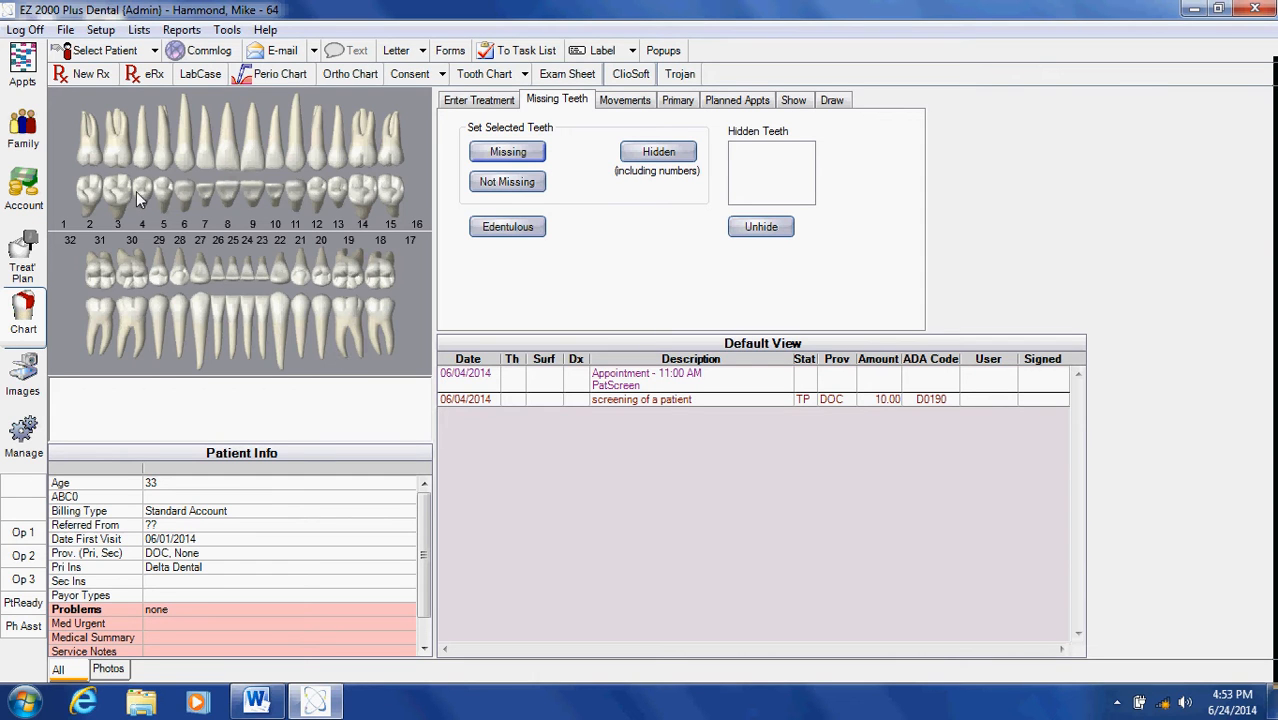
mouse_move(95, 195)
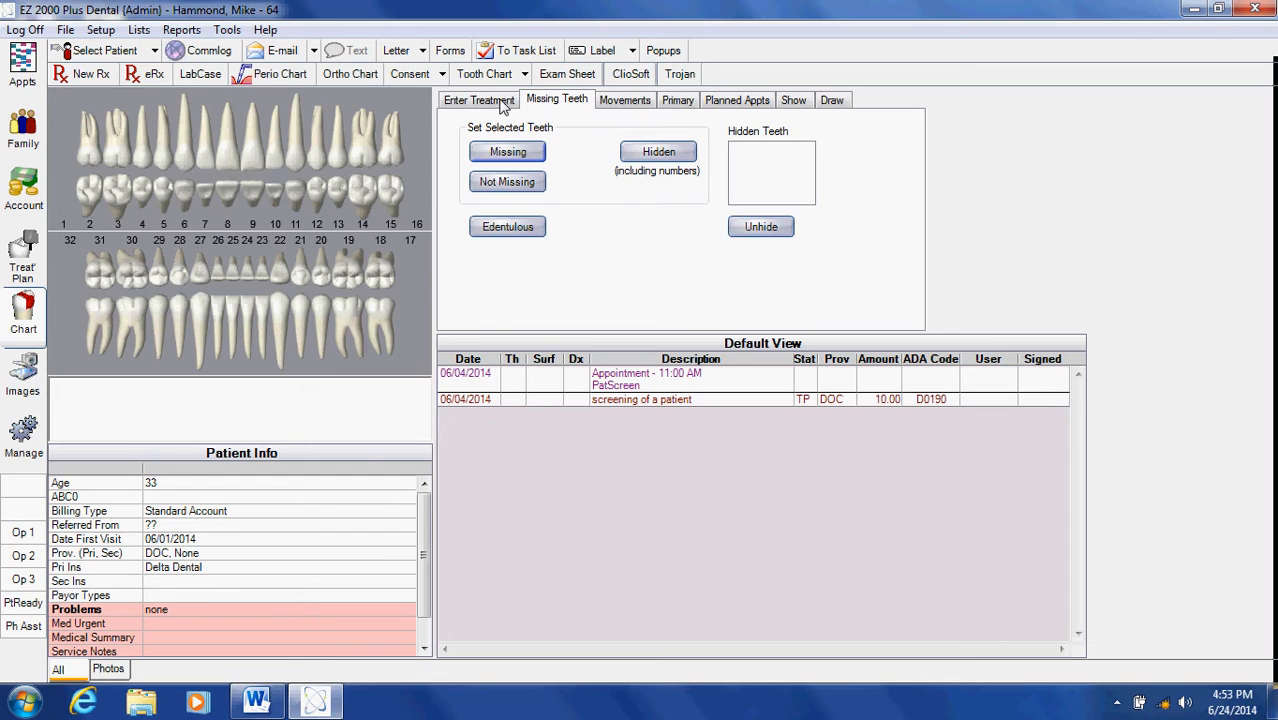
- Plan D2393 composite on tooth 2, surfaces OL, with a 50.00 fee
left_click(477, 100)
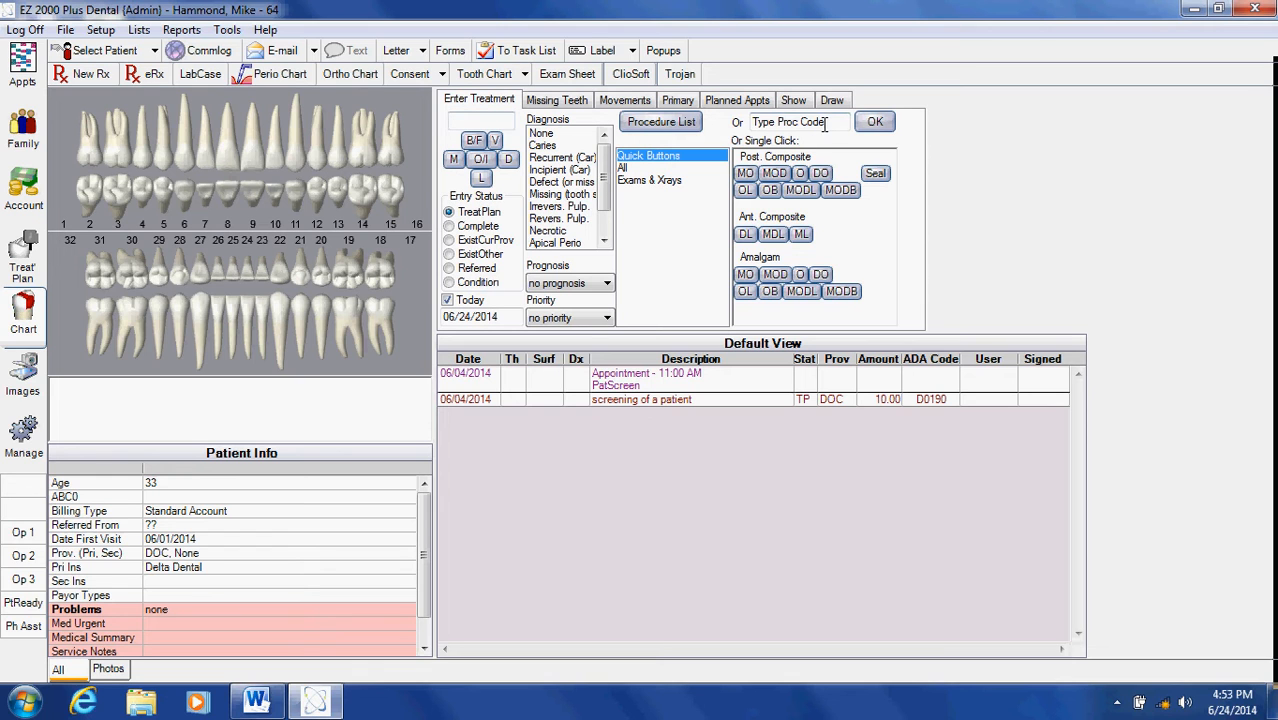
left_click(800, 122)
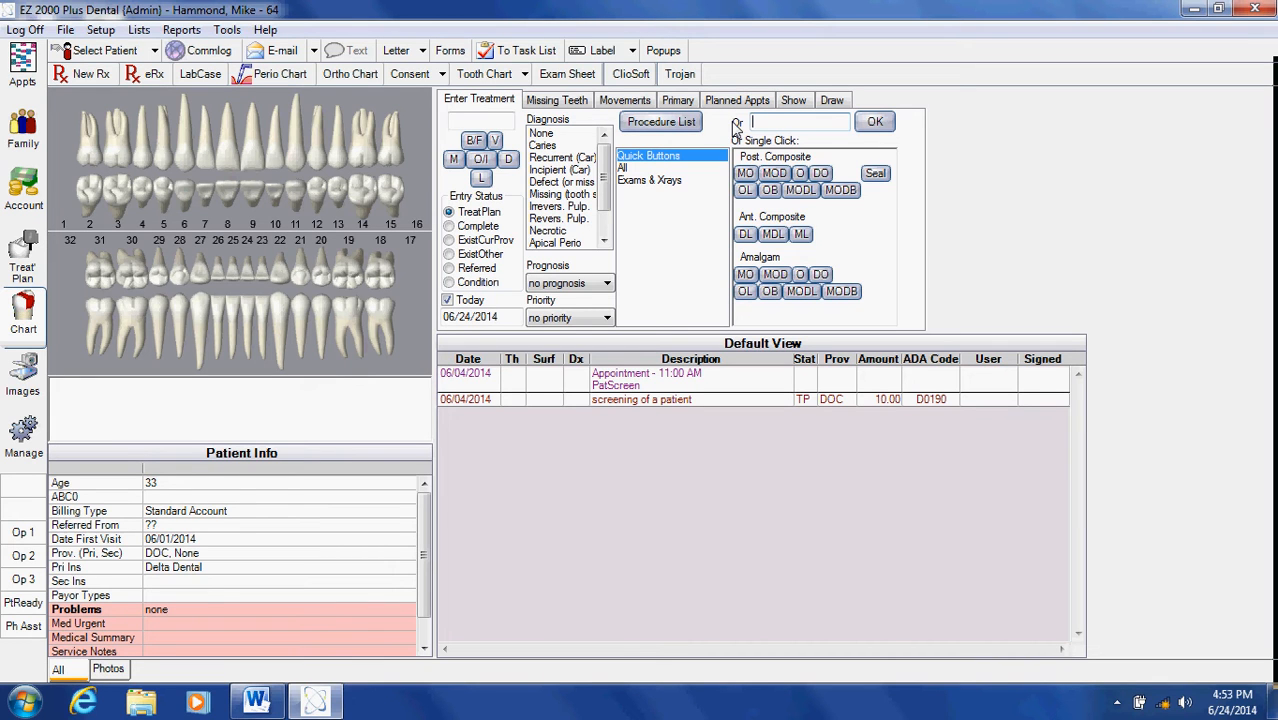
type("D")
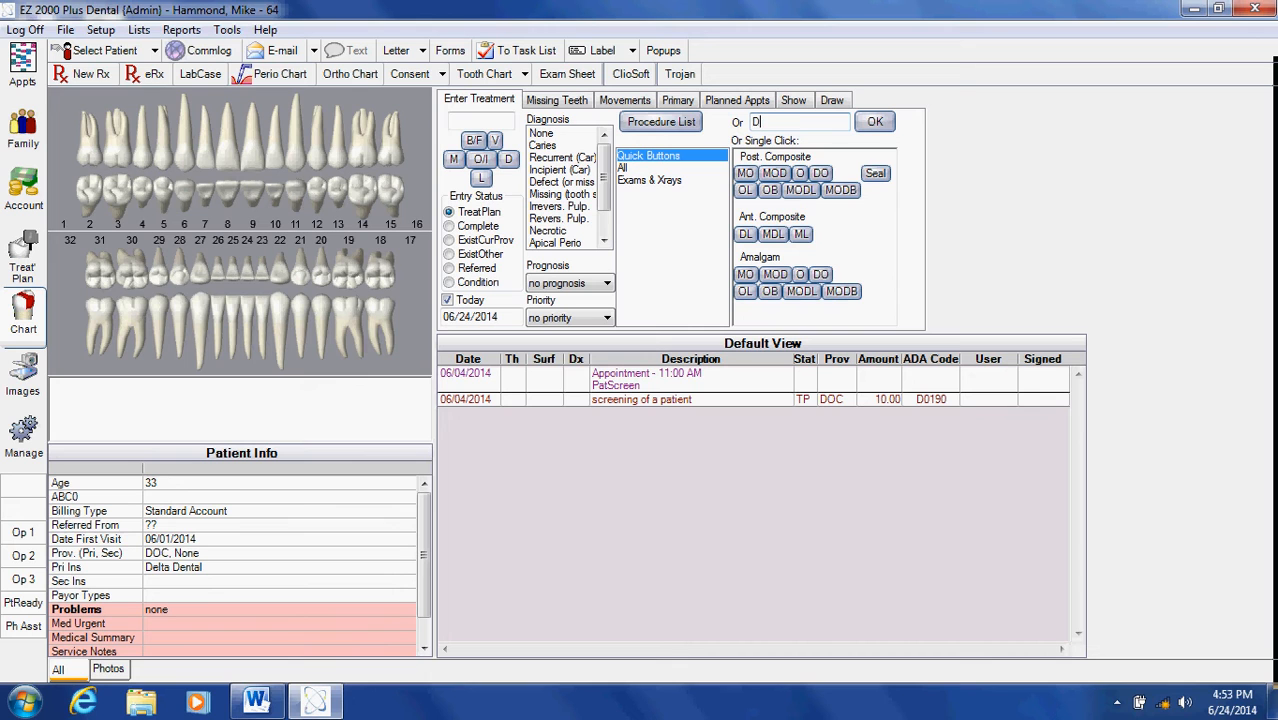
type("2393")
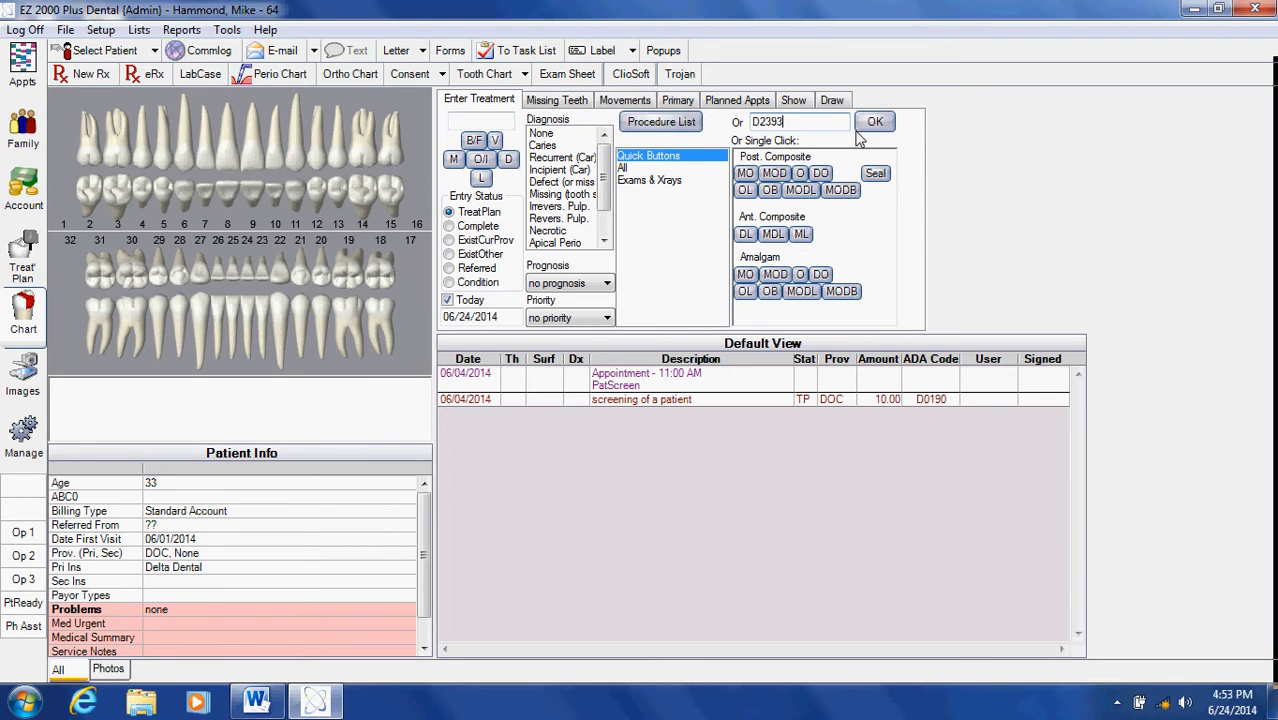
left_click(874, 121)
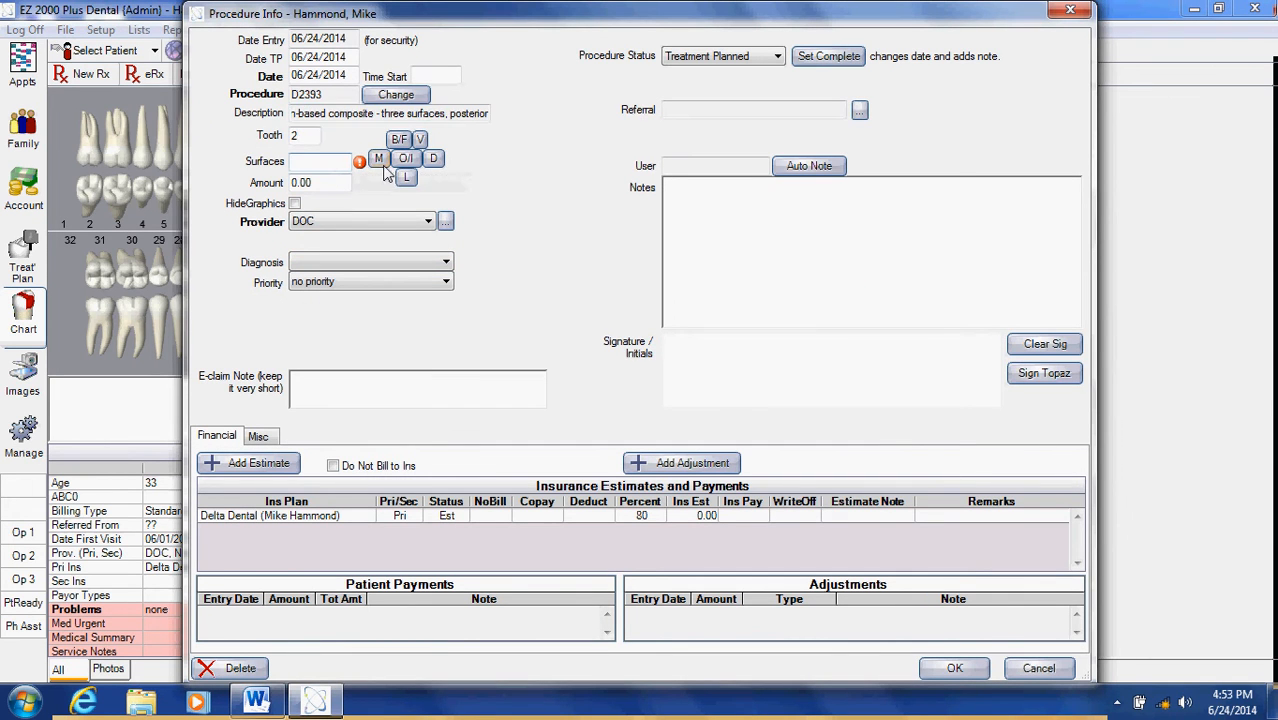
left_click(406, 158)
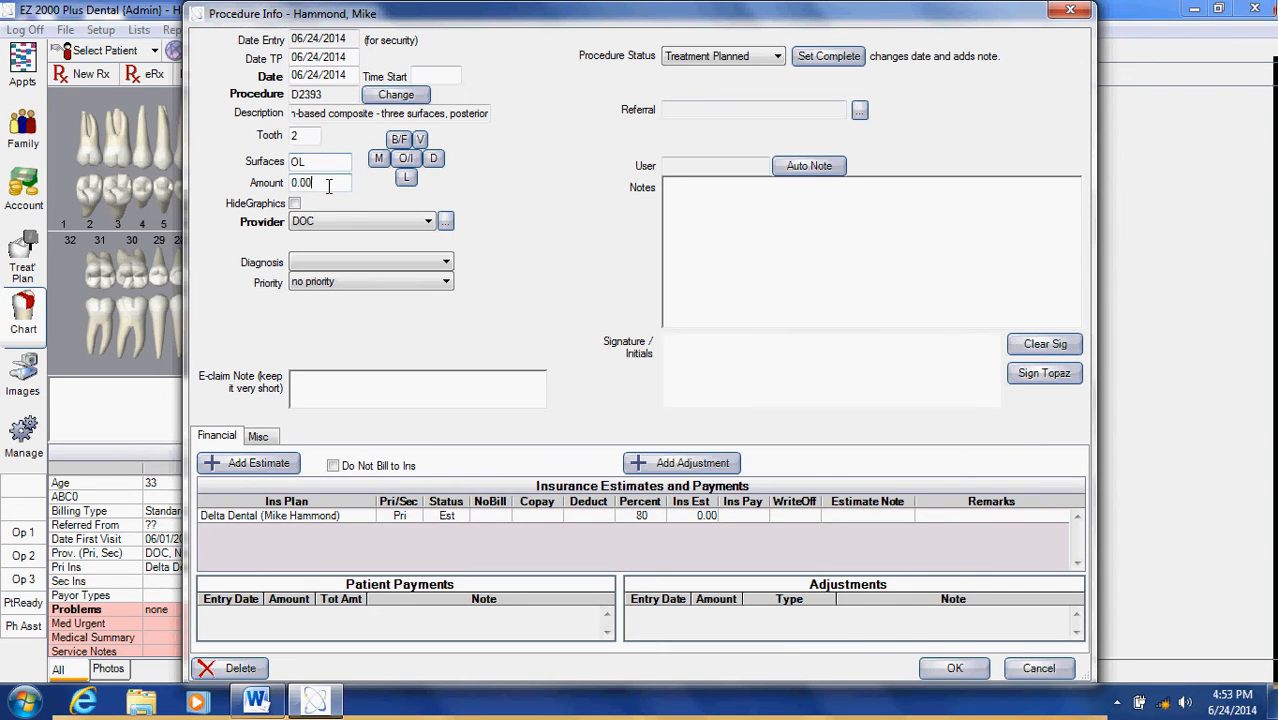
type("50")
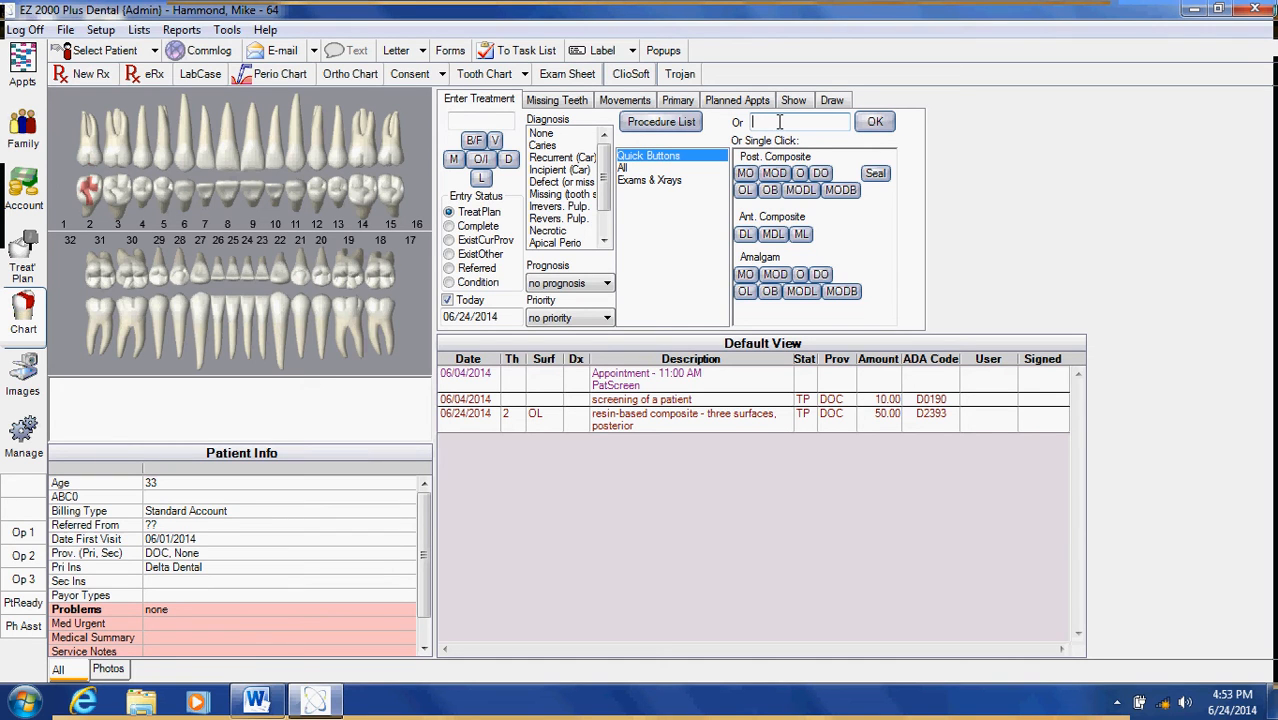
- Add D2160 amalgam on tooth 3, surfaces MOL, for 50.00
type("D")
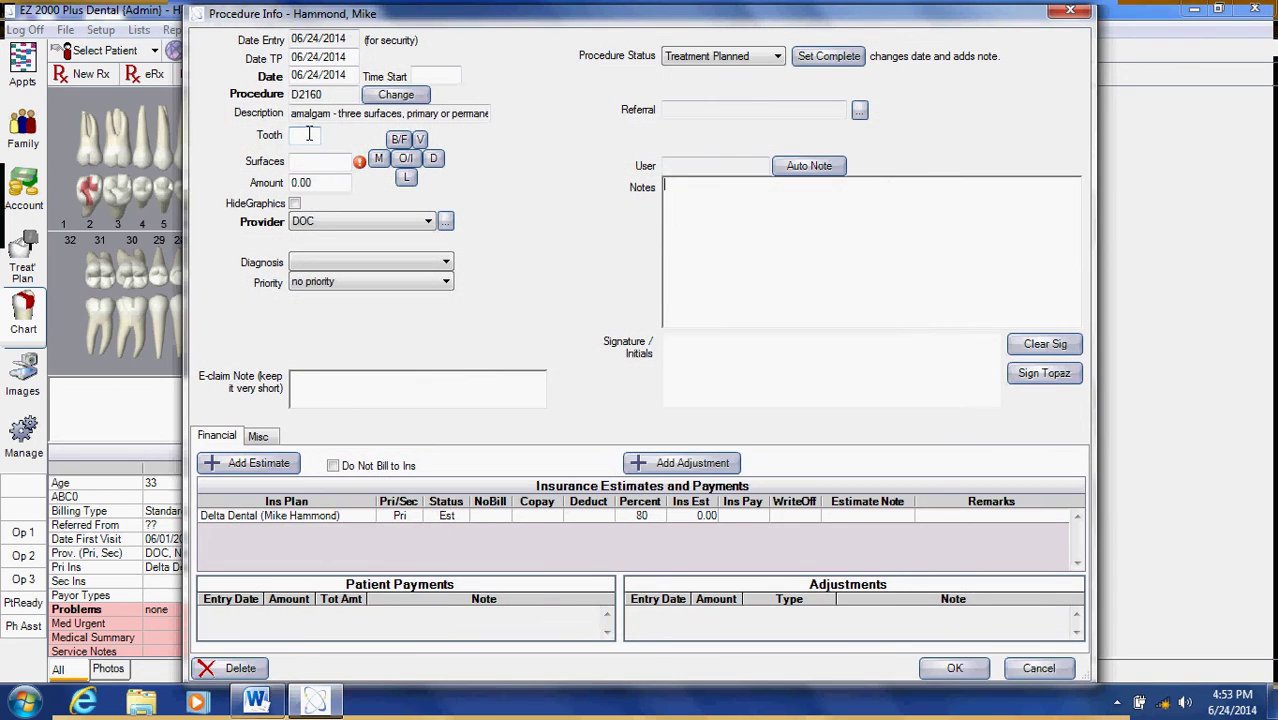
type("3")
left_click(320, 182)
type("50")
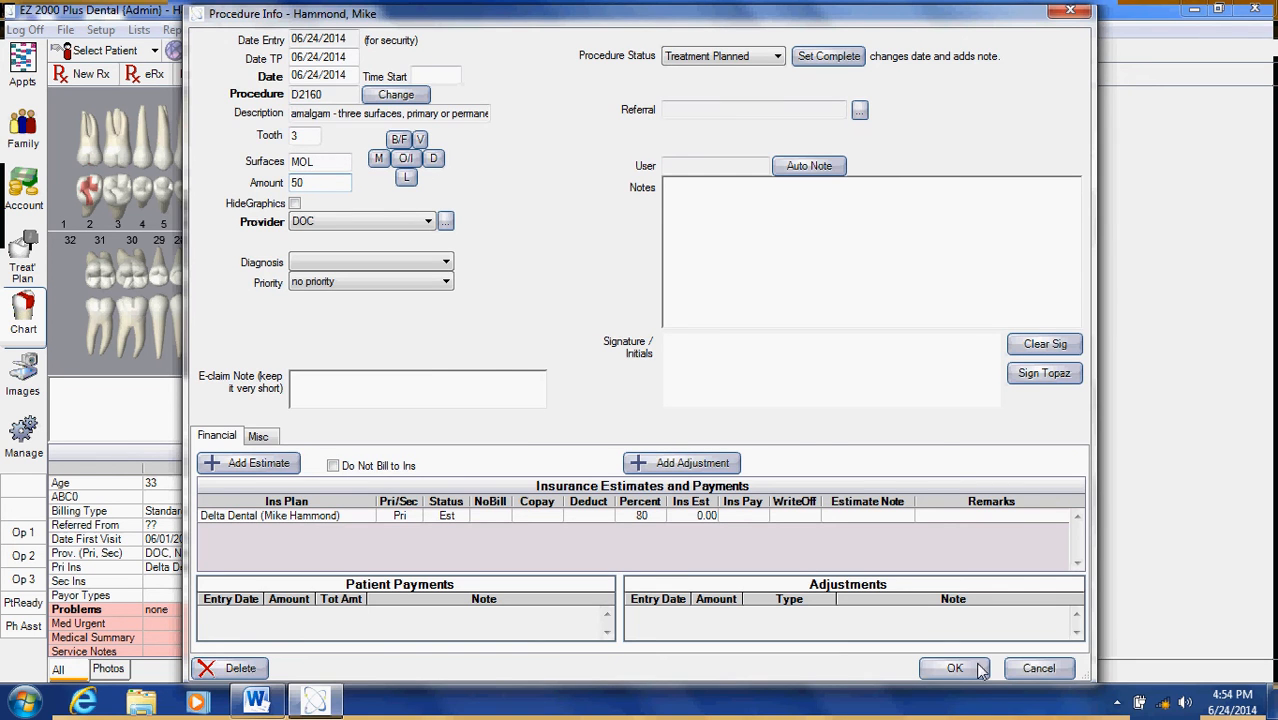
left_click(964, 669)
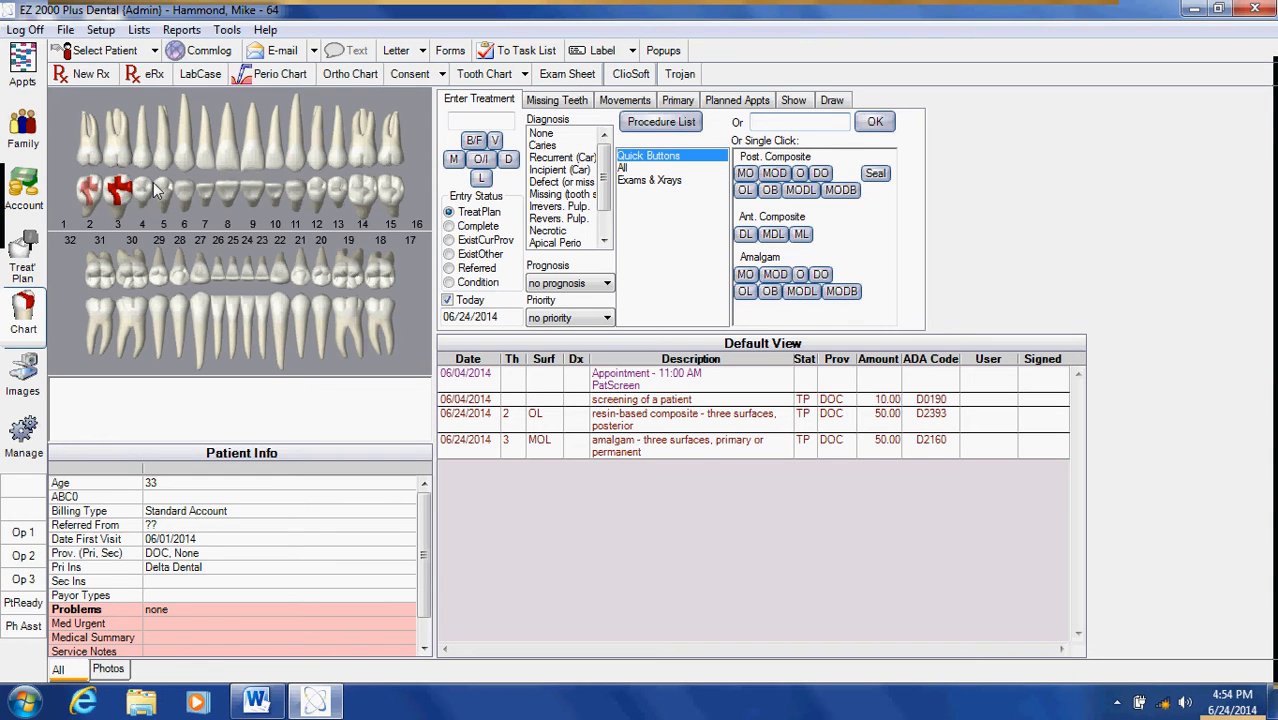
- Plan the D2750 porcelain-fused-to-high-noble crown on tooth 4 at 1000.00
type("D")
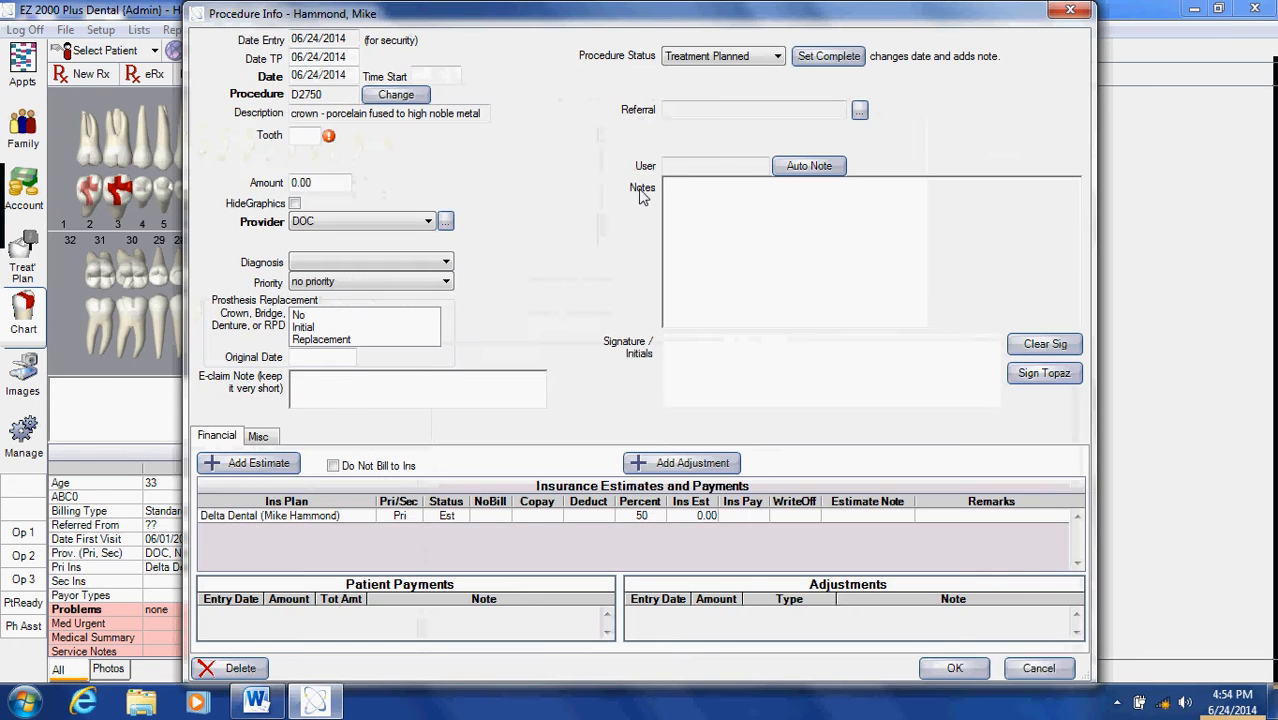
type("4")
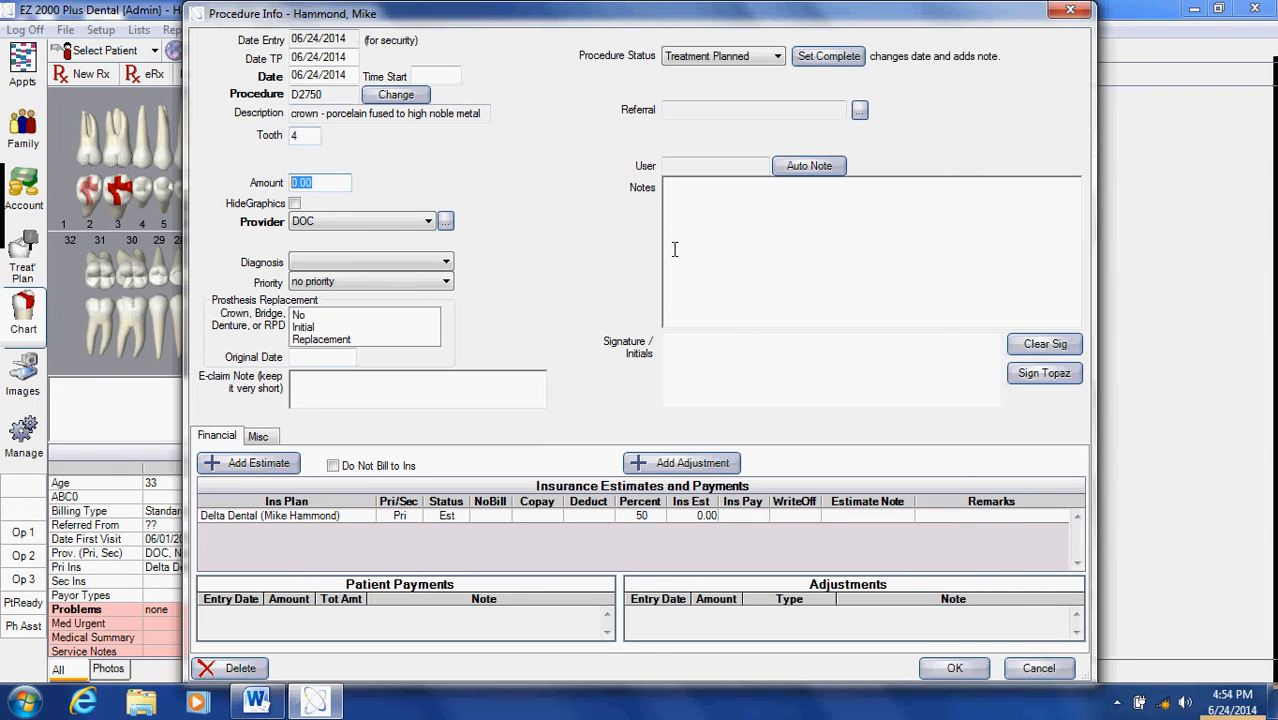
type("1000")
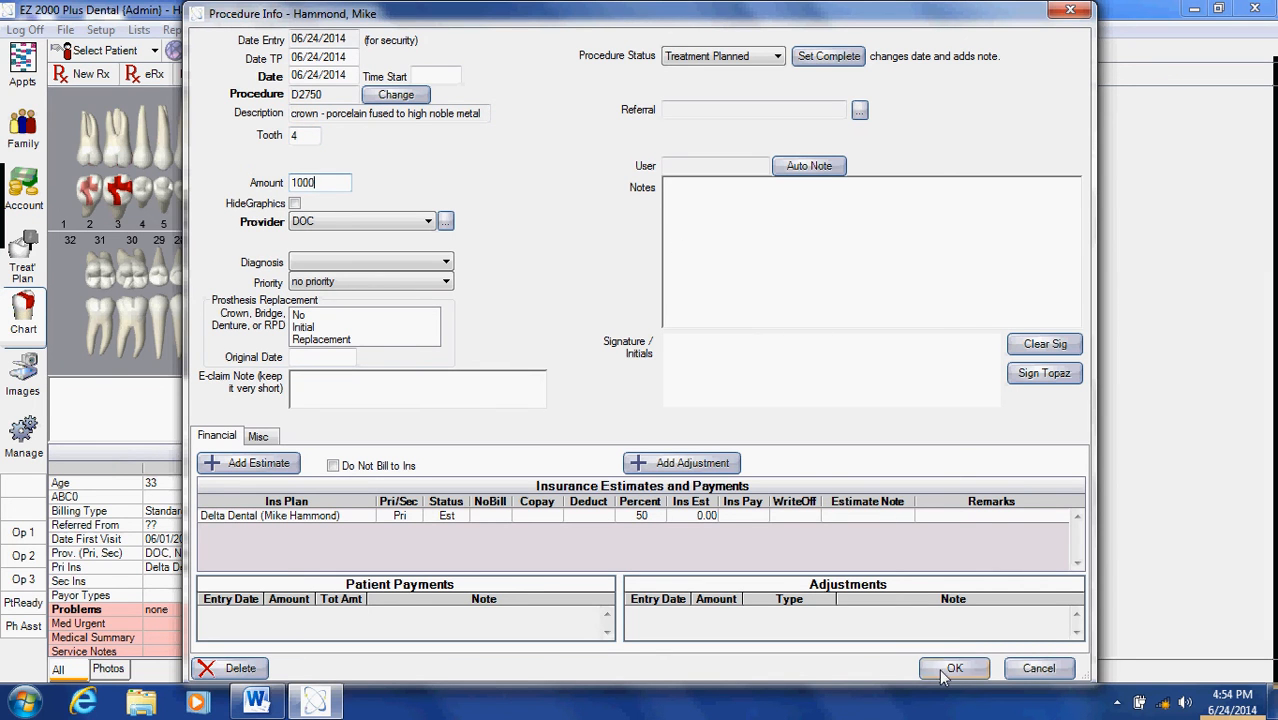
left_click(954, 668)
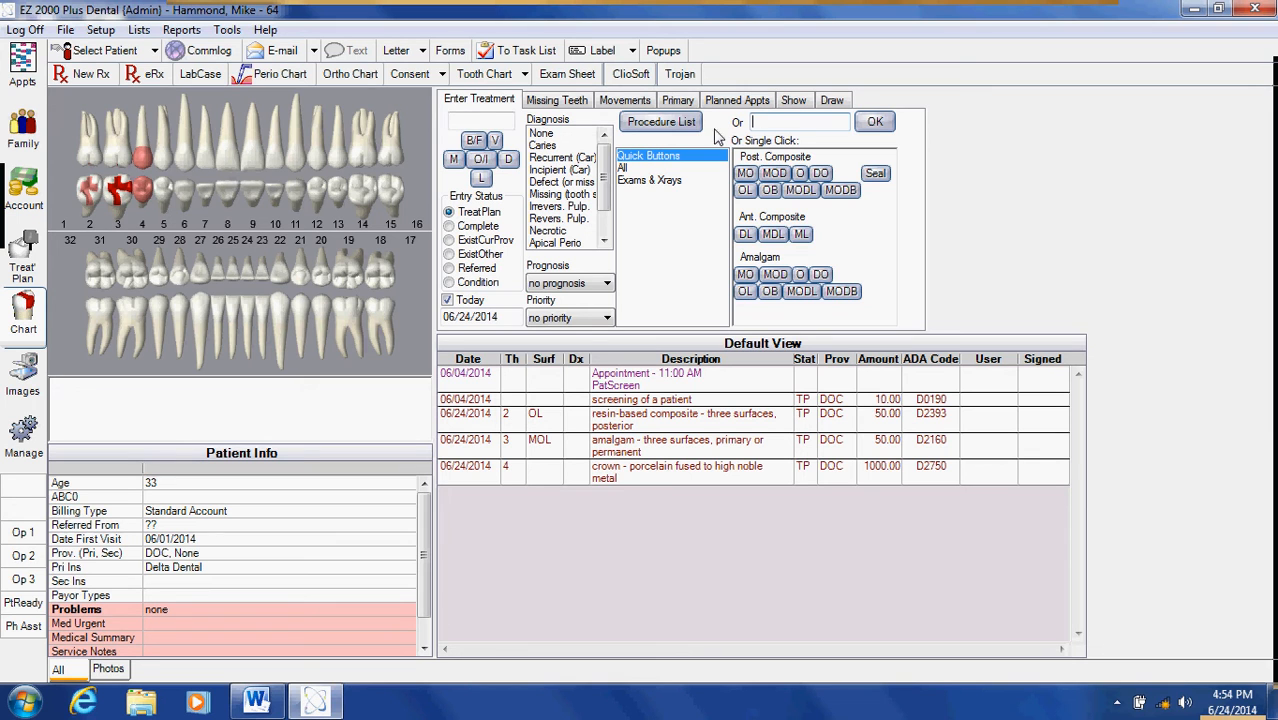
- Plan D7210 extraction of tooth 19 and D4341 upper-right scaling, each 200.00
type("D7210")
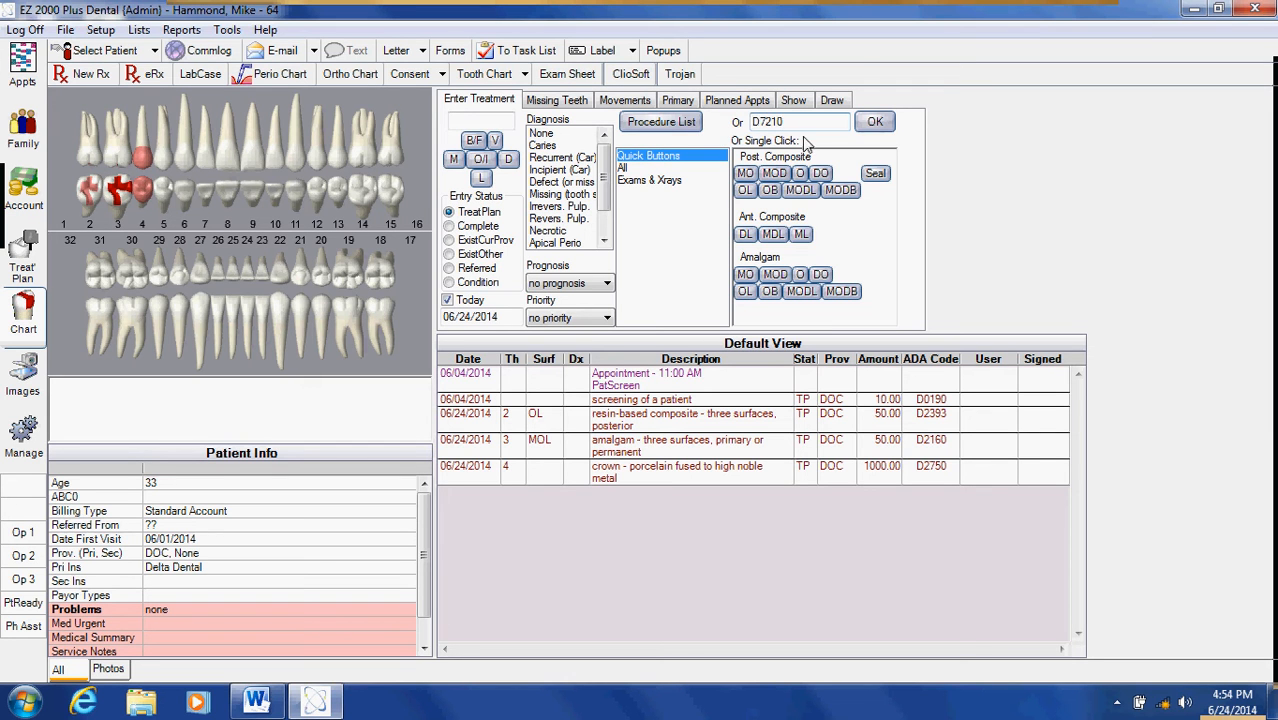
left_click(874, 121)
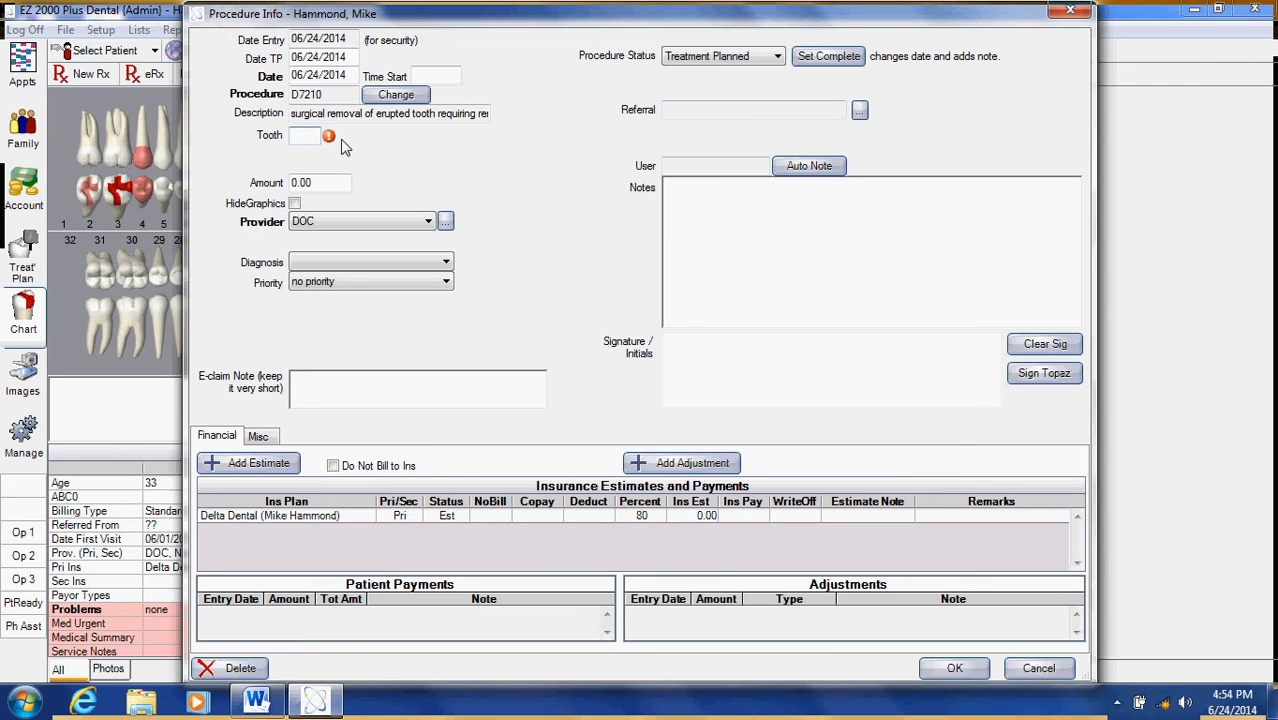
type("19")
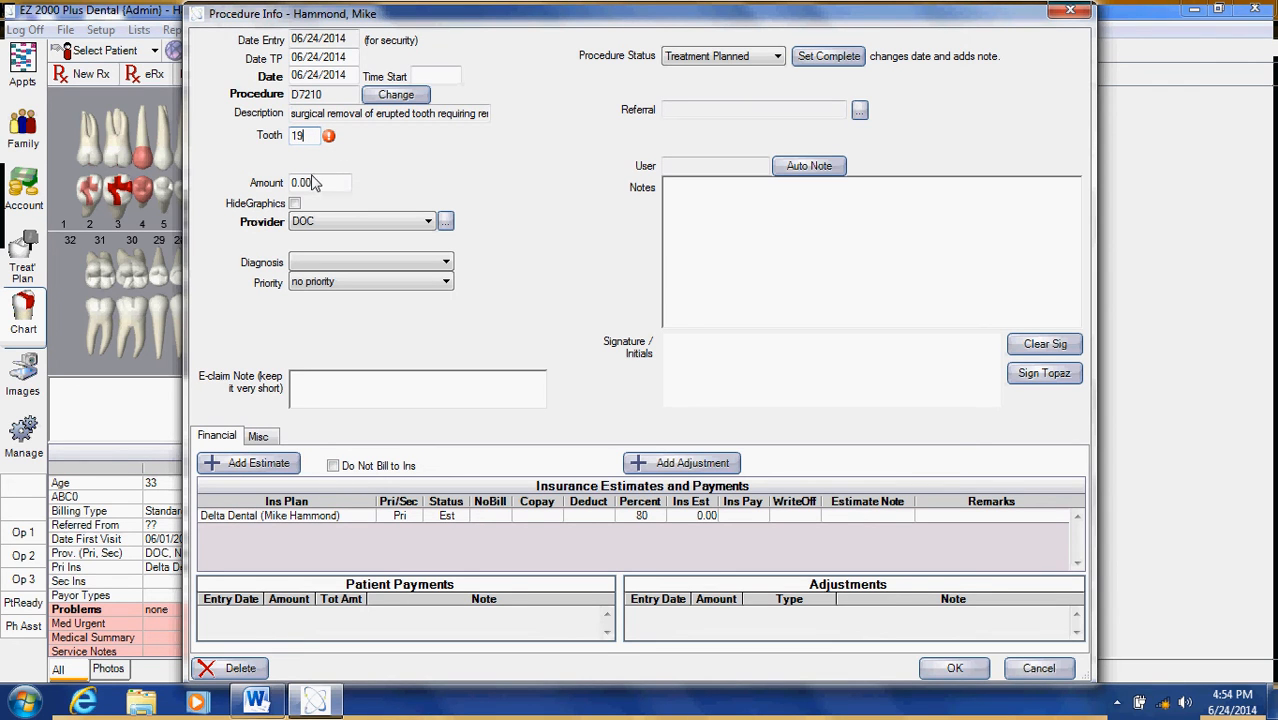
type("2")
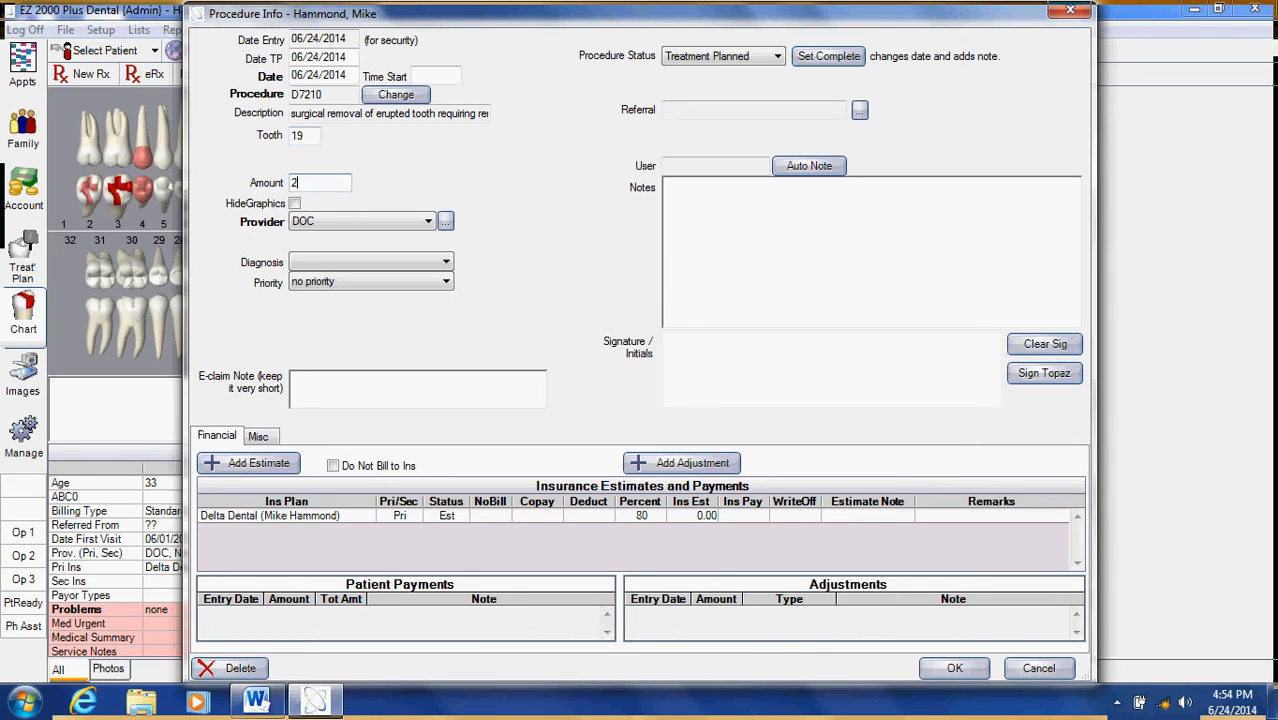
type("00")
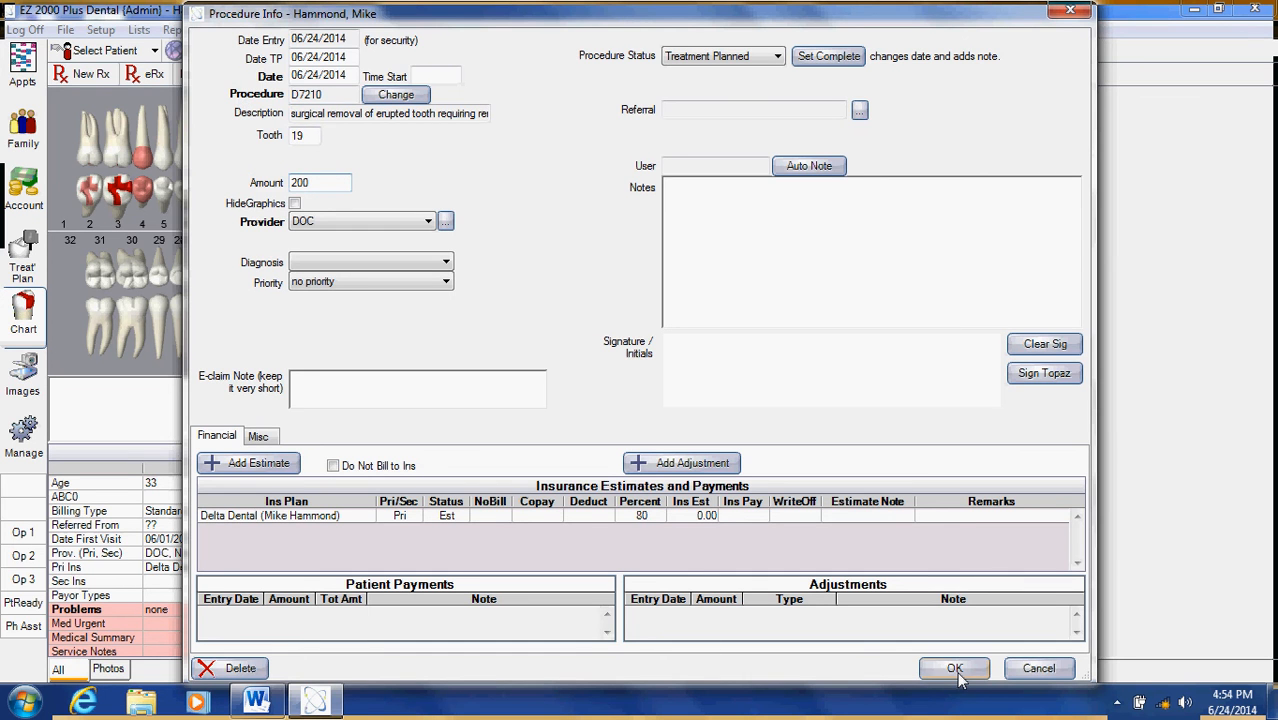
left_click(951, 668)
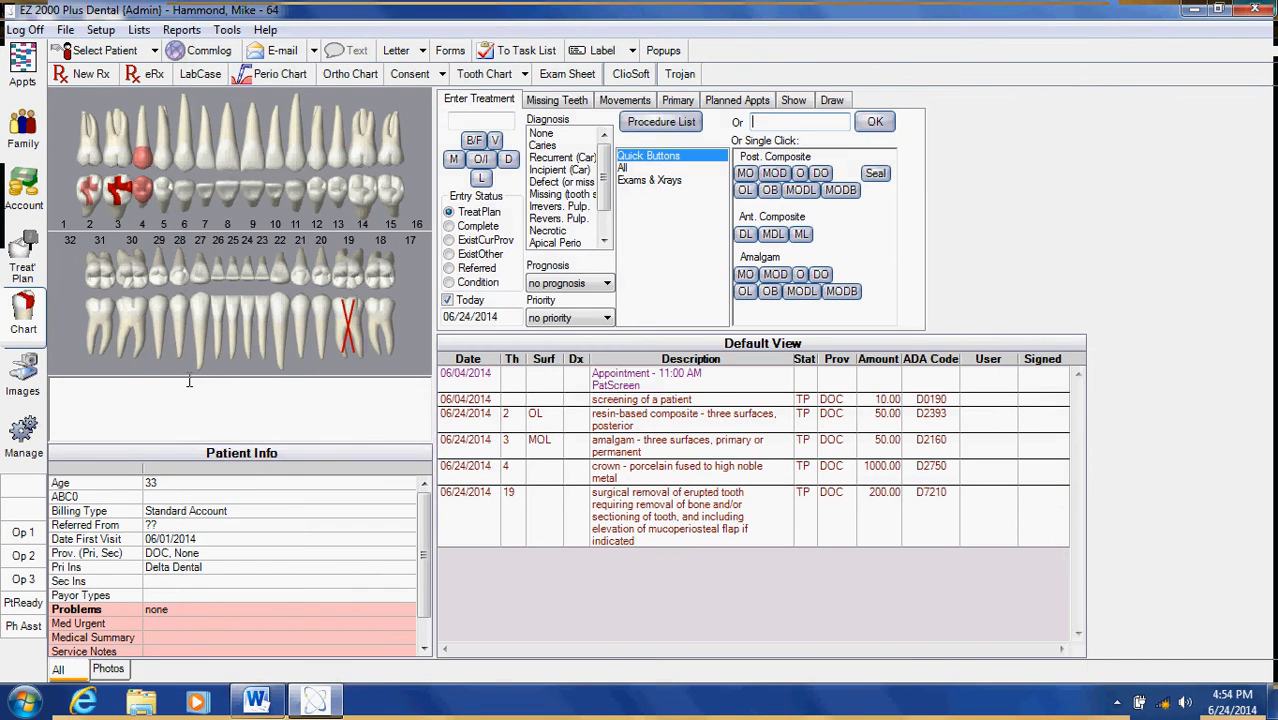
mouse_move(365, 305)
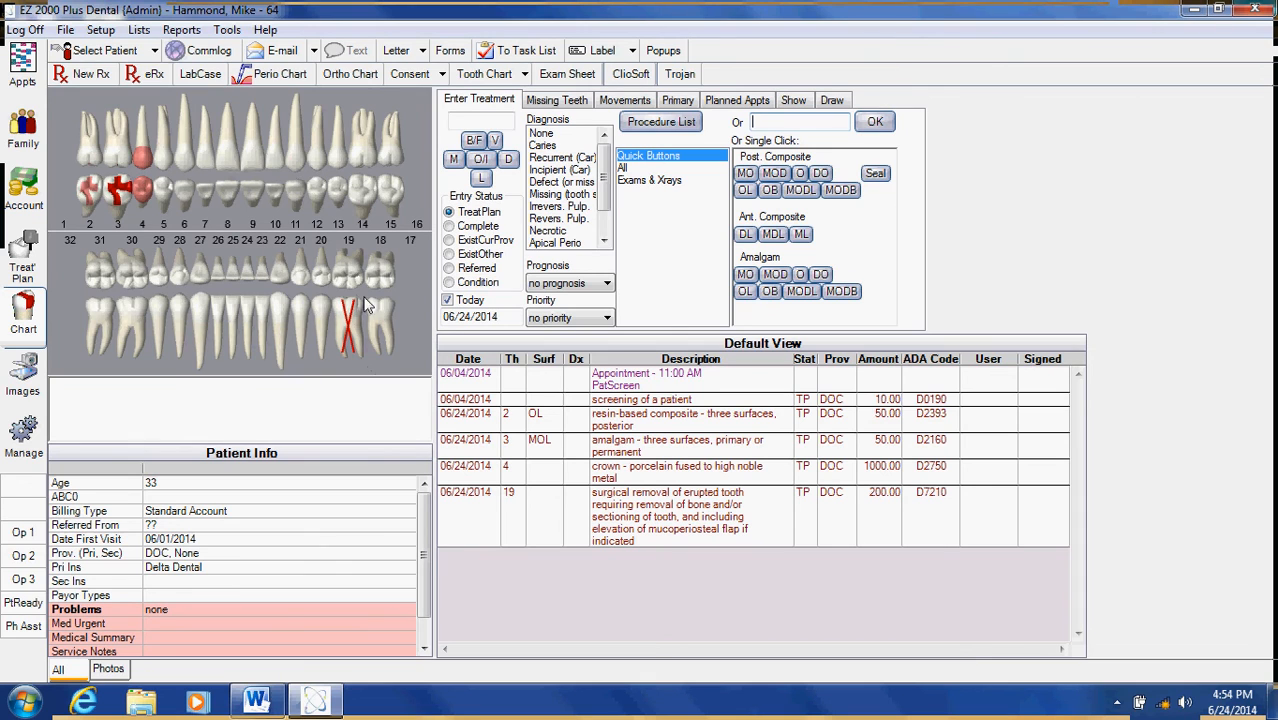
mouse_move(548, 181)
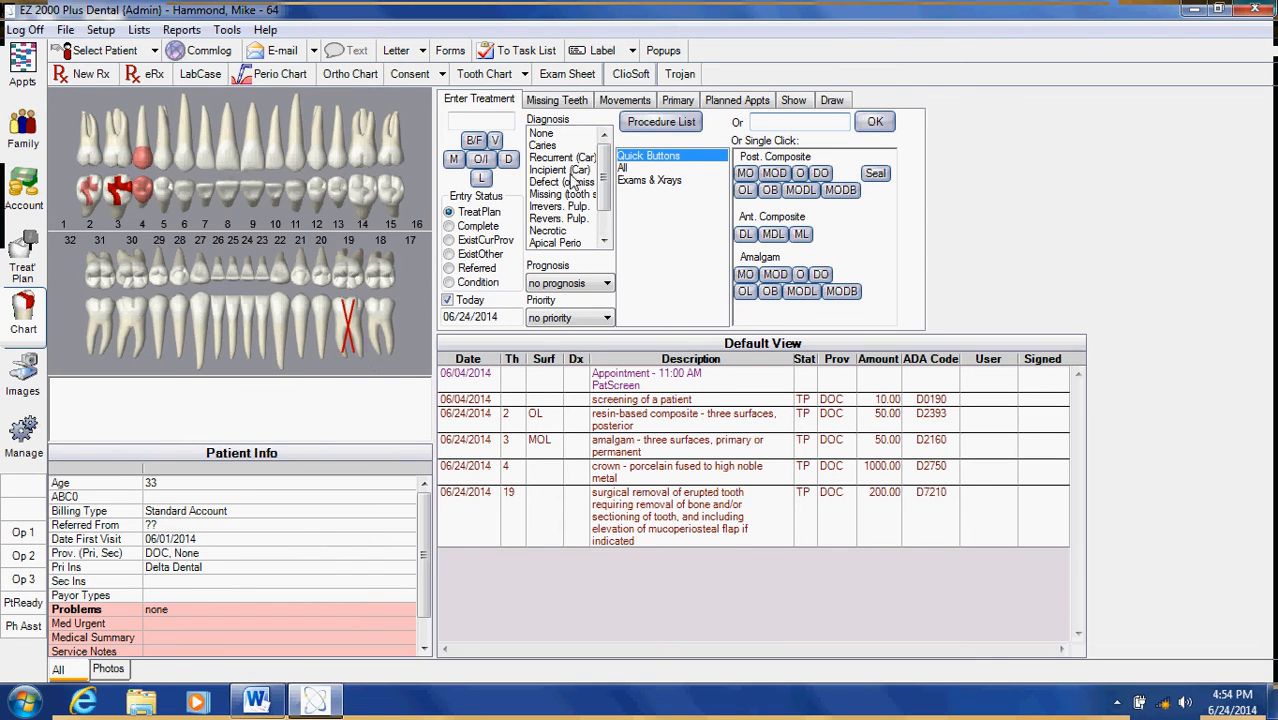
type("D4341")
type("2")
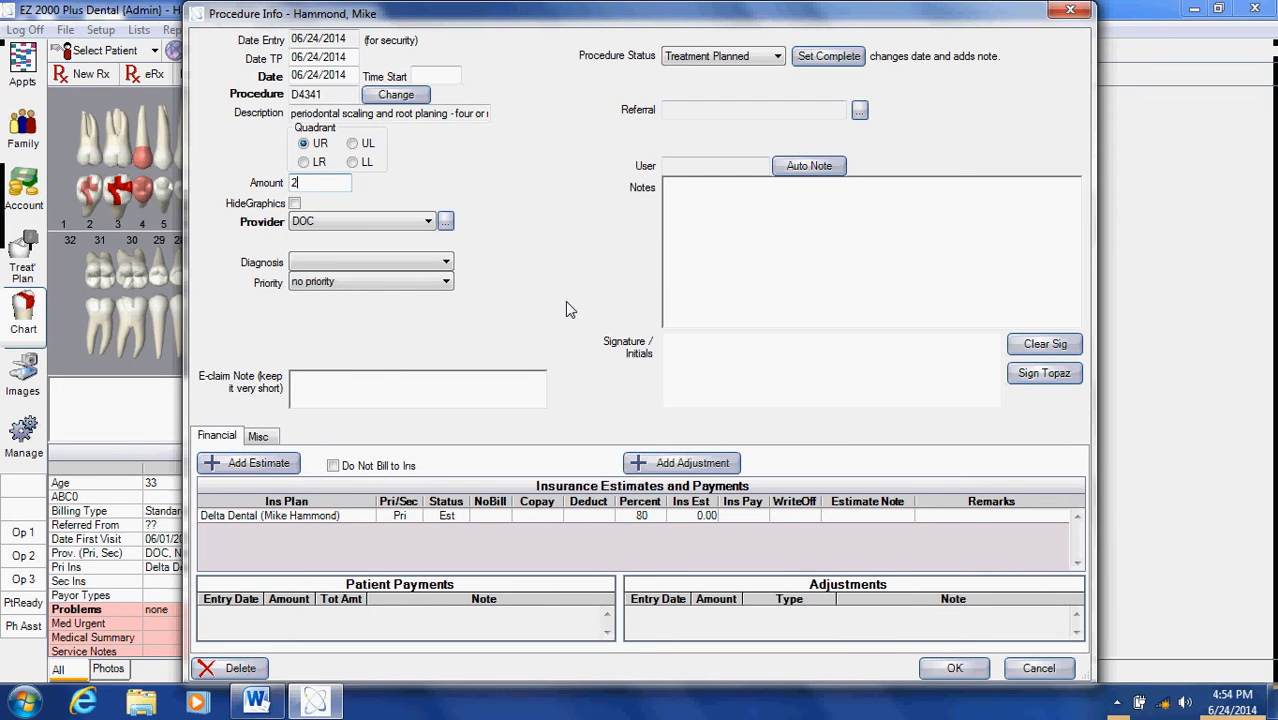
type("00")
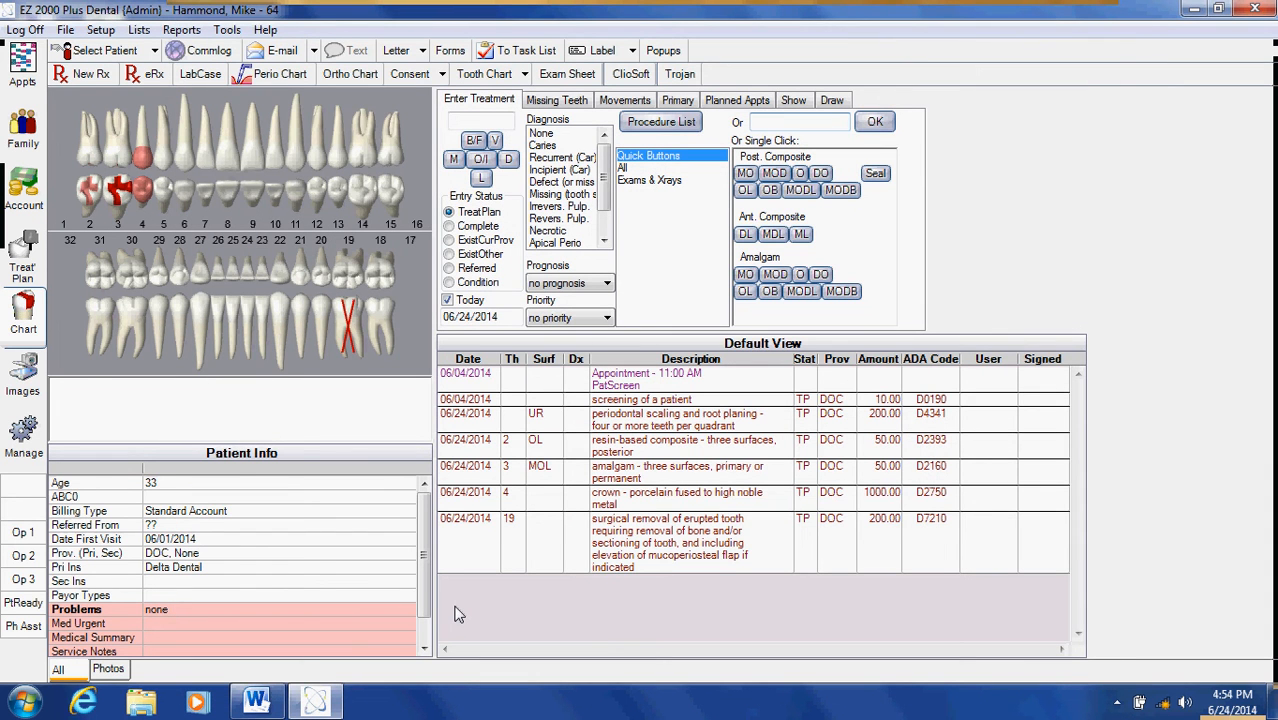
mouse_move(586, 479)
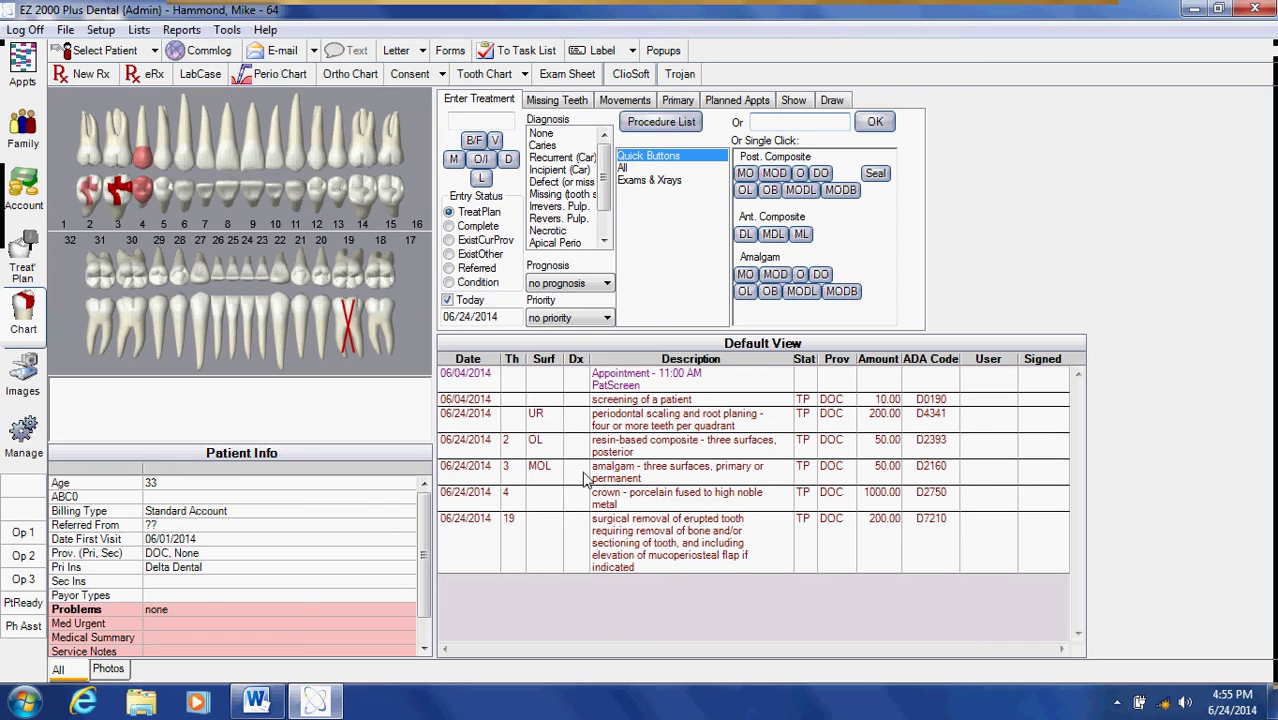
mouse_move(650, 492)
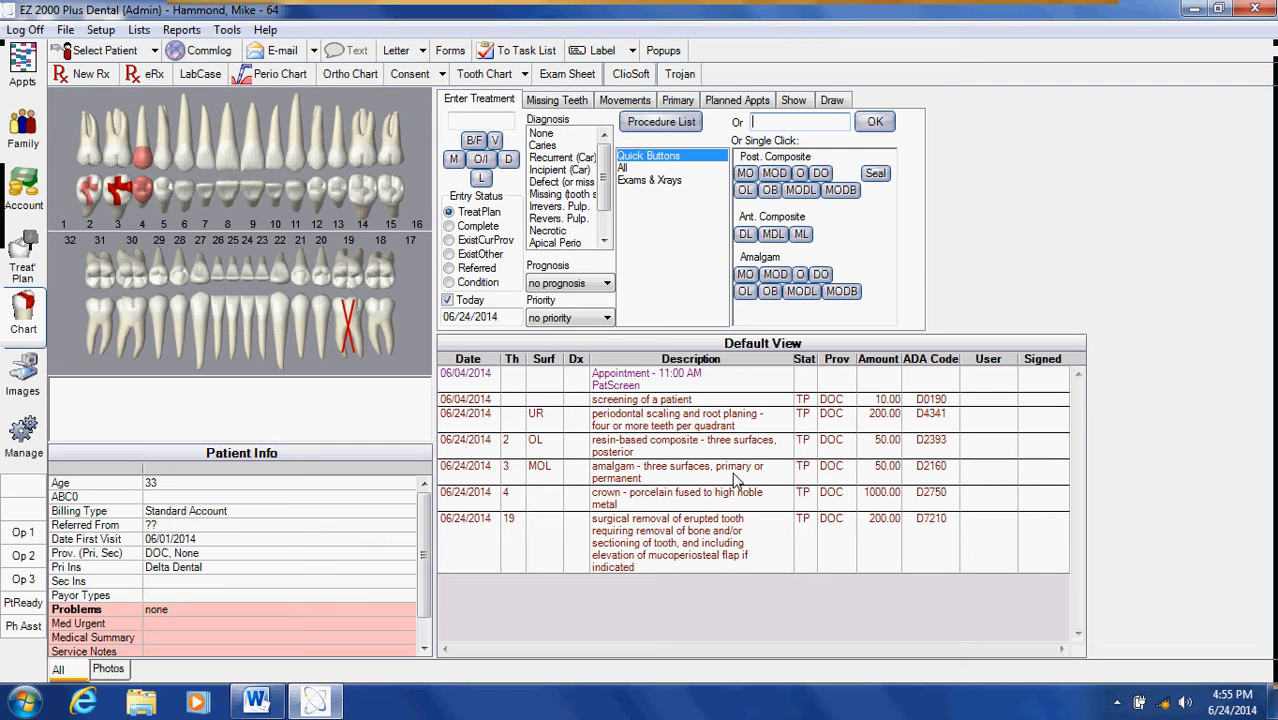
mouse_move(736, 517)
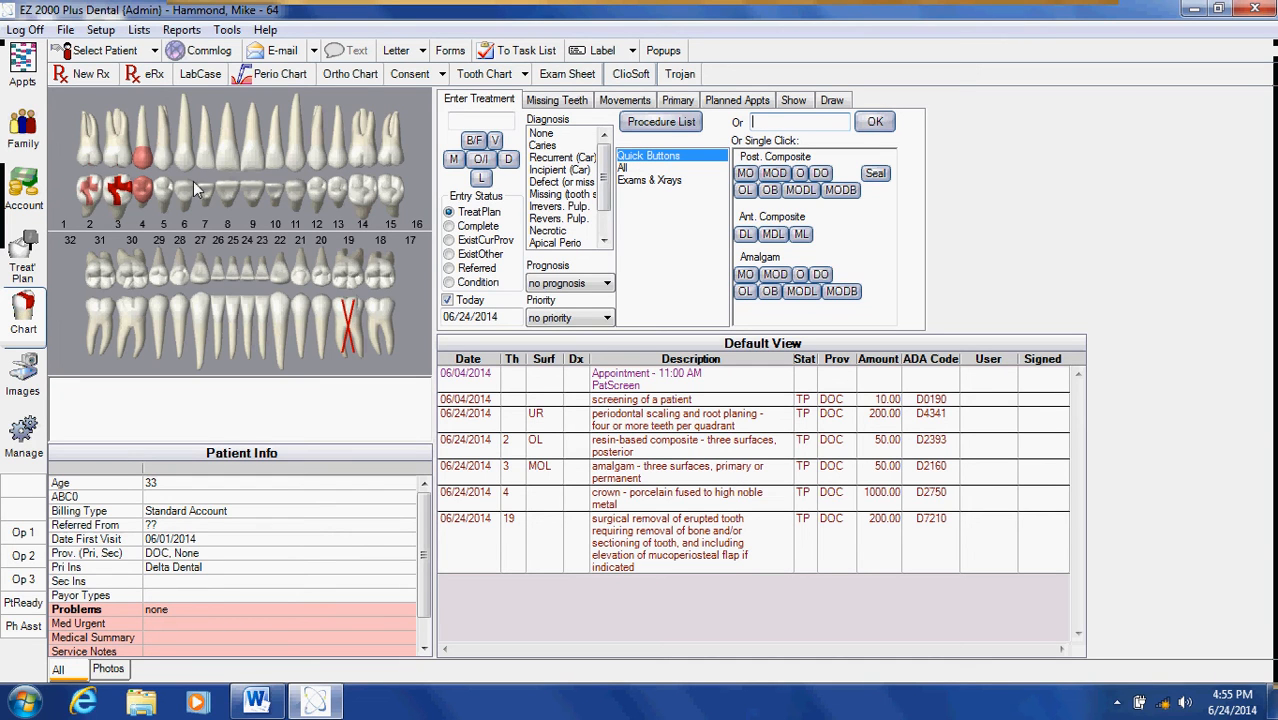
mouse_move(224, 236)
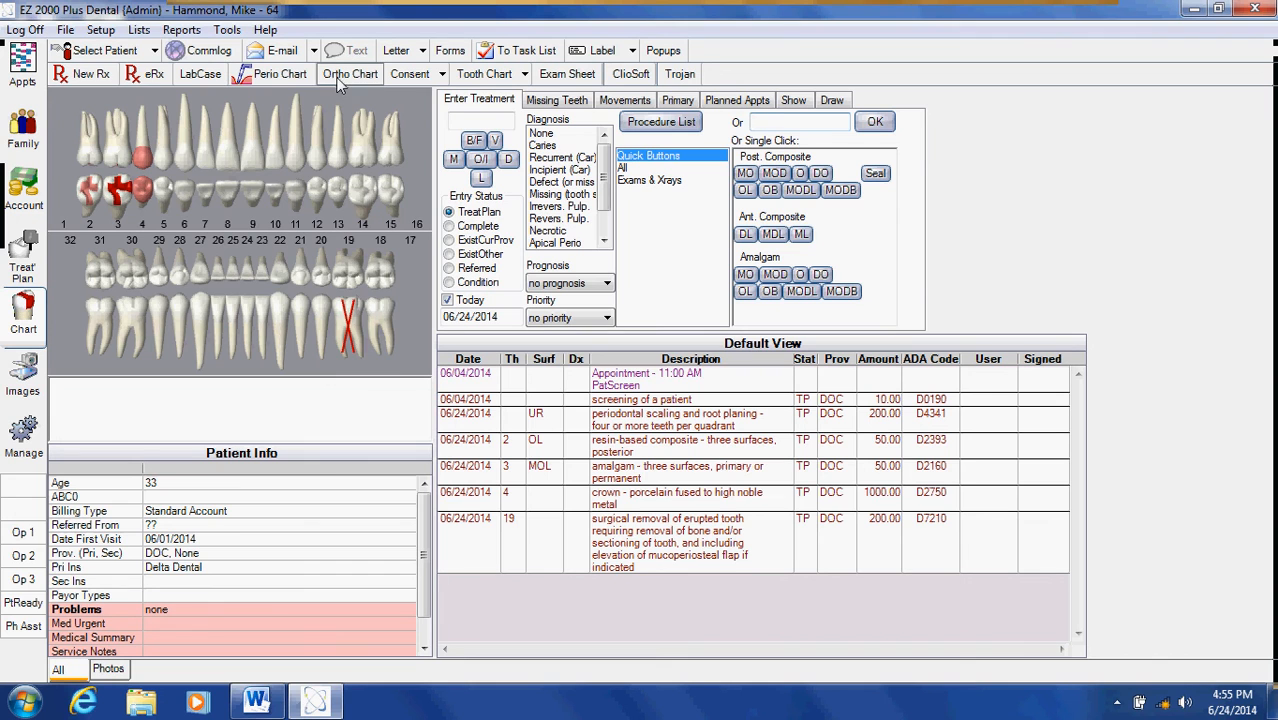
- Open the Treat Plan screen showing six procedures totaling 1510.00
left_click(23, 248)
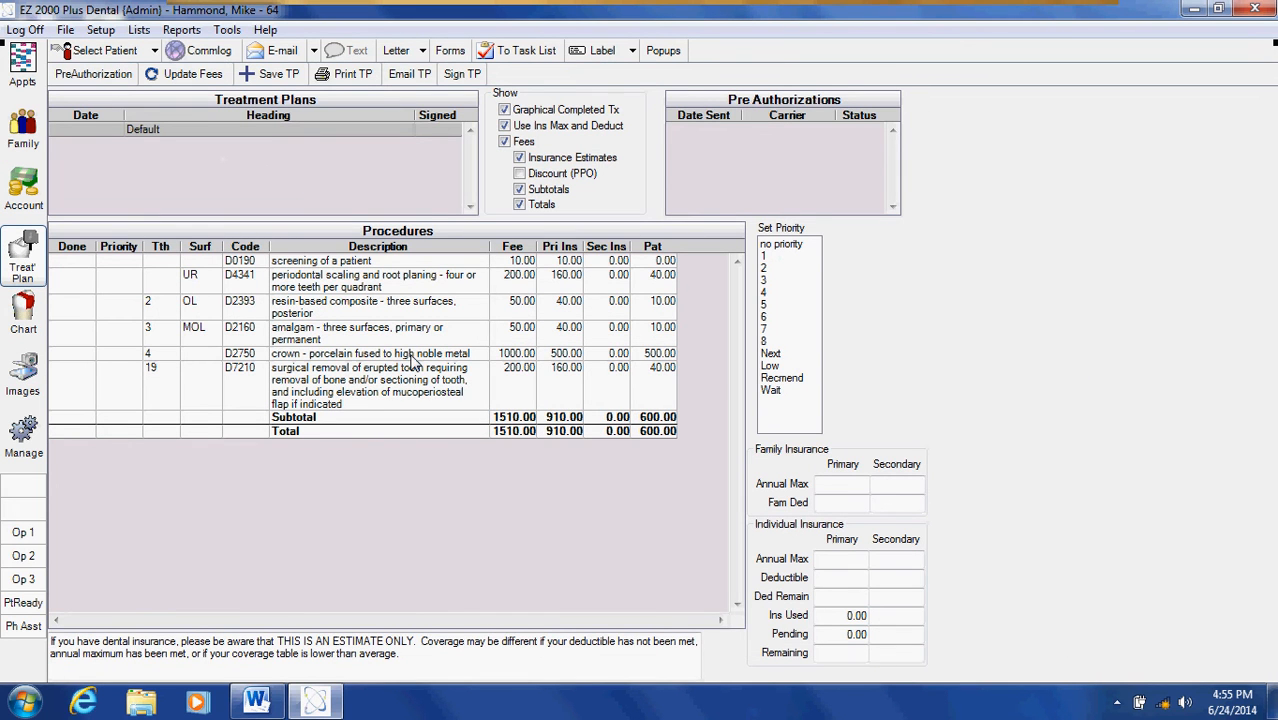
mouse_move(123, 275)
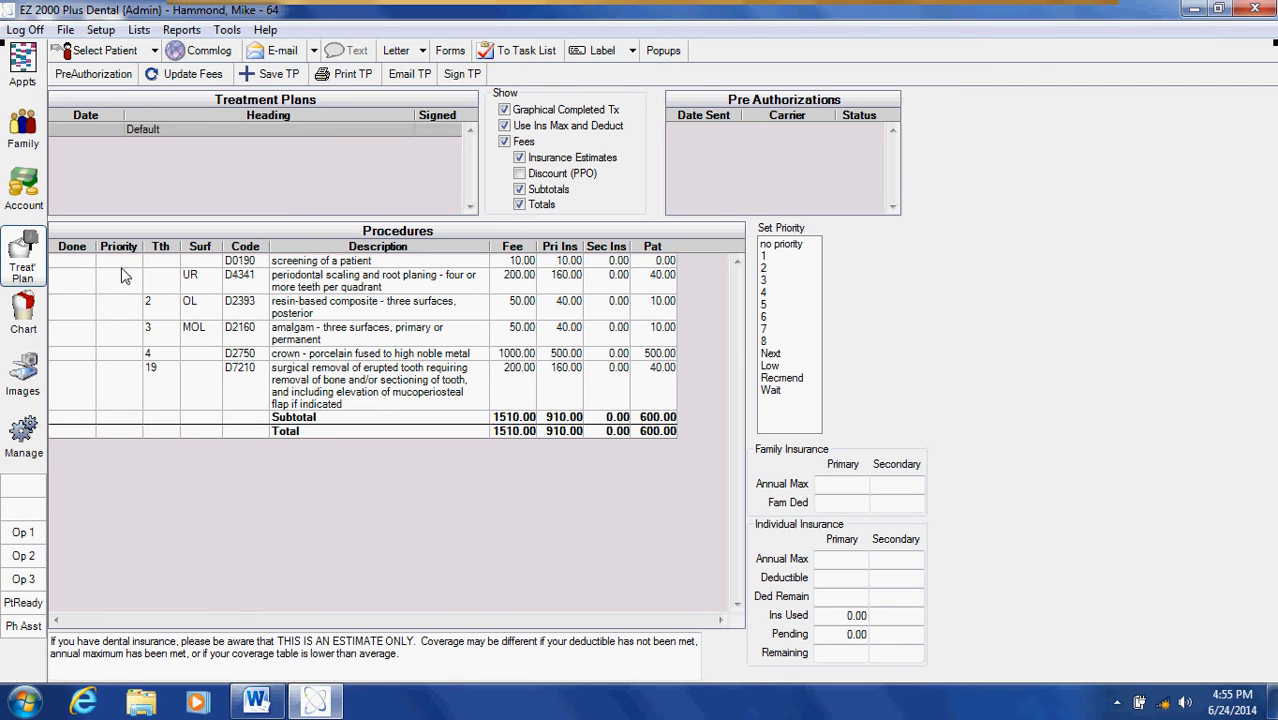
mouse_move(384, 276)
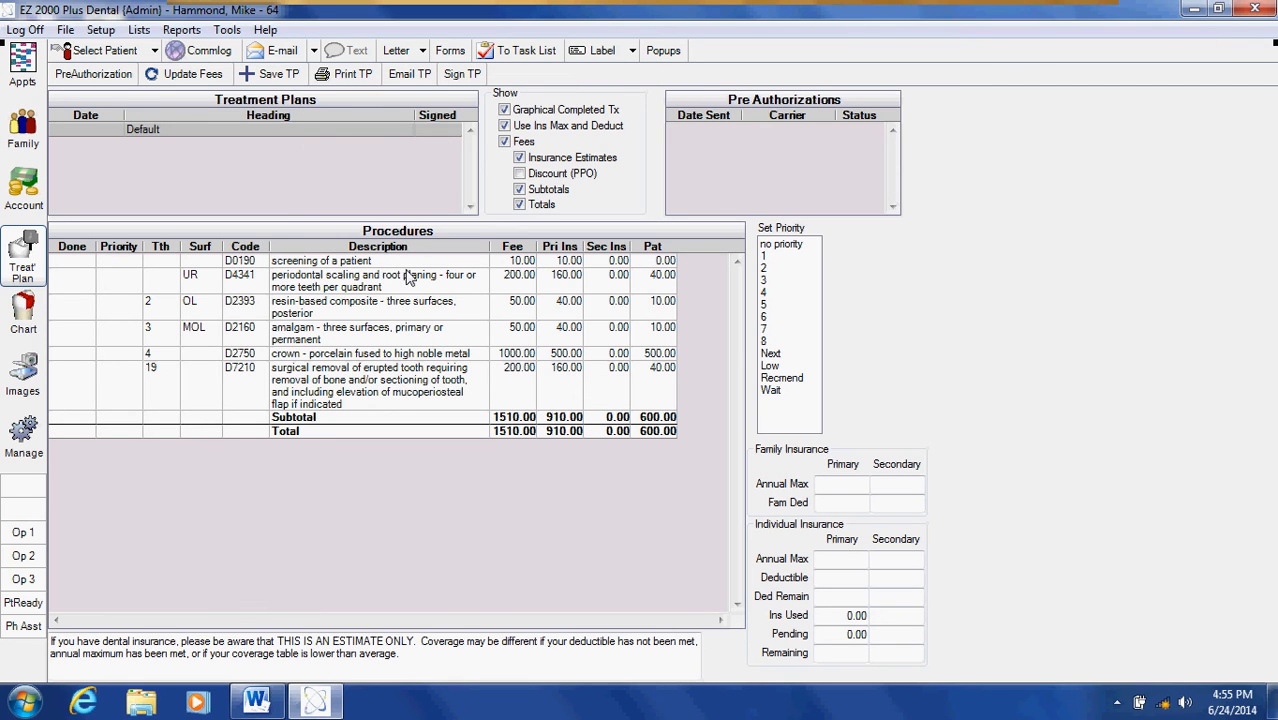
mouse_move(358, 405)
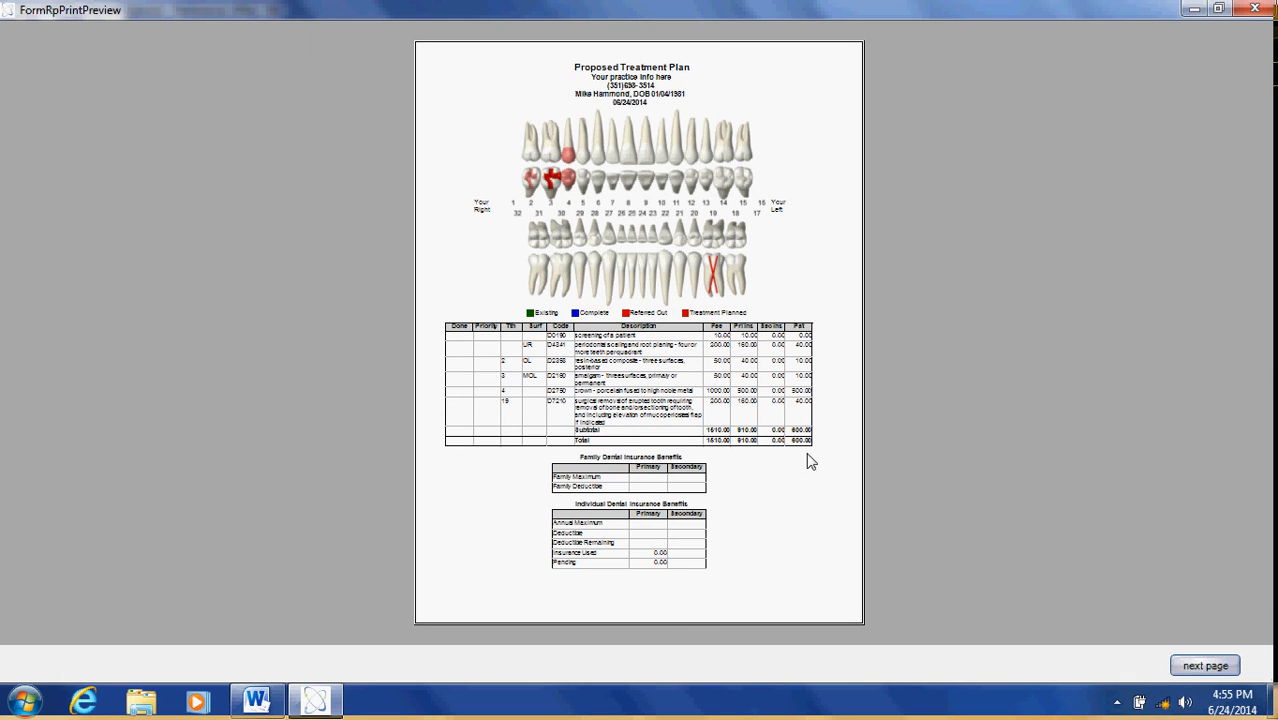
mouse_move(804, 500)
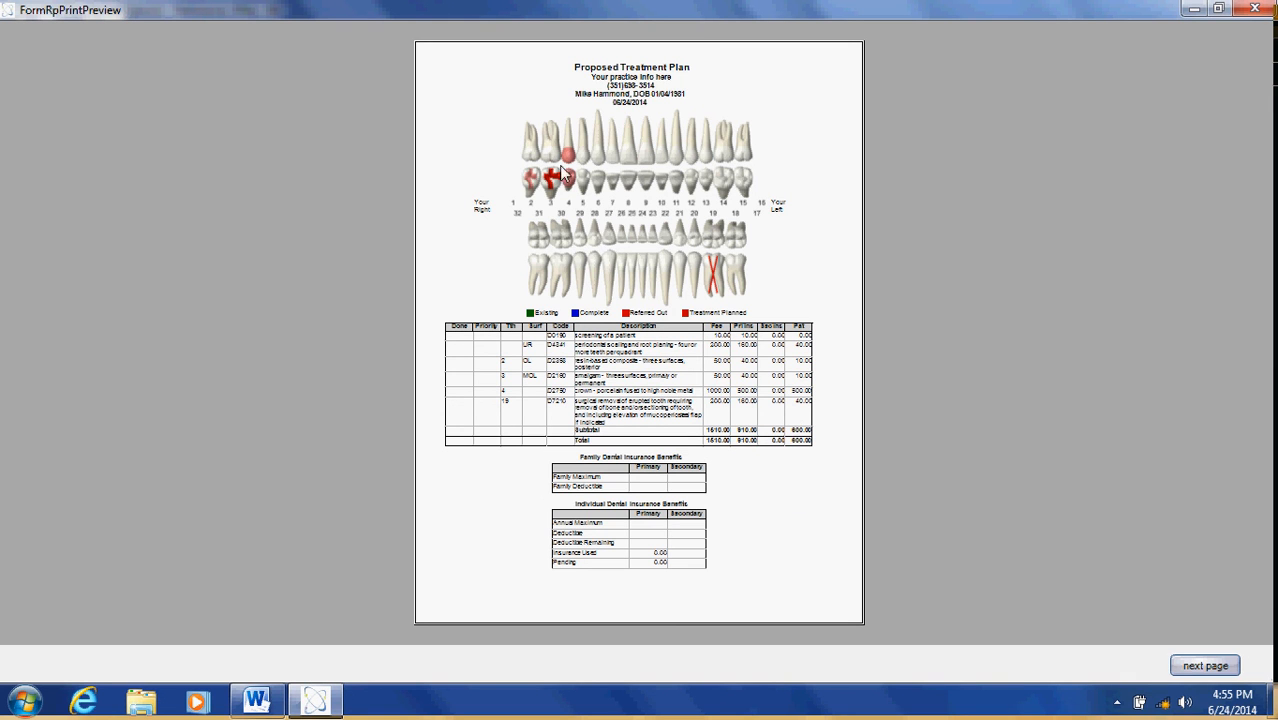
mouse_move(566, 182)
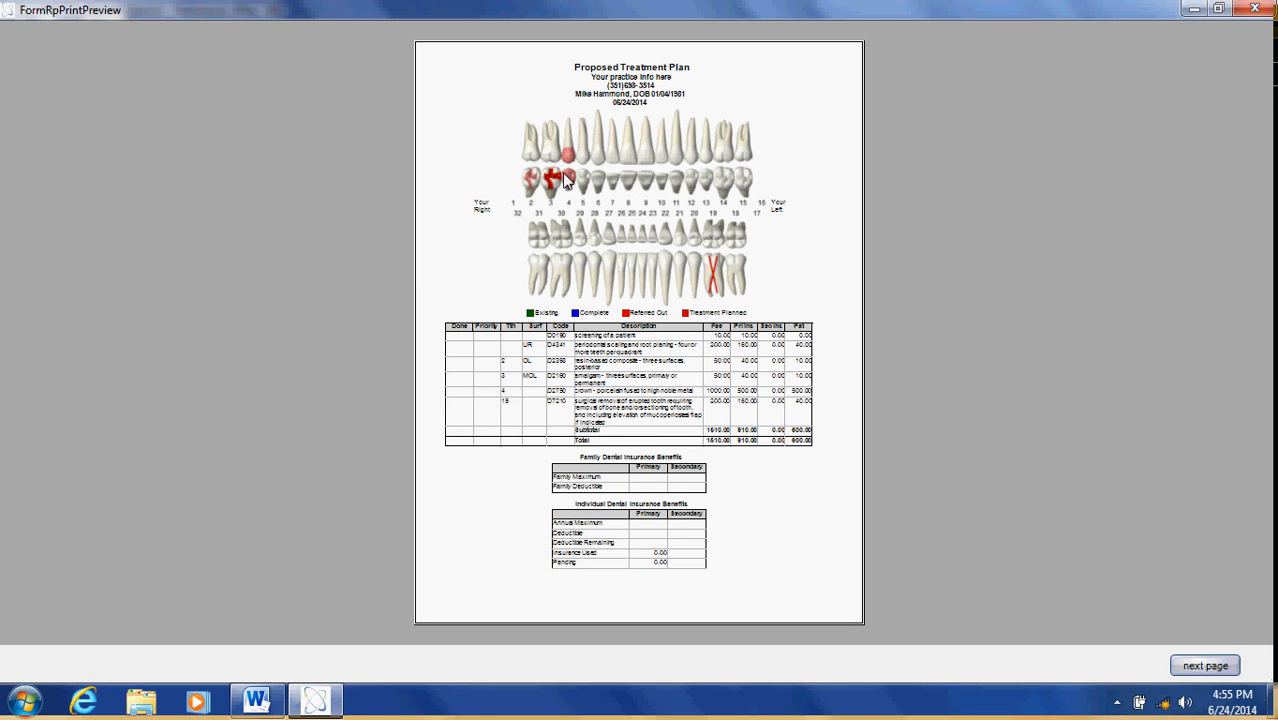
mouse_move(603, 371)
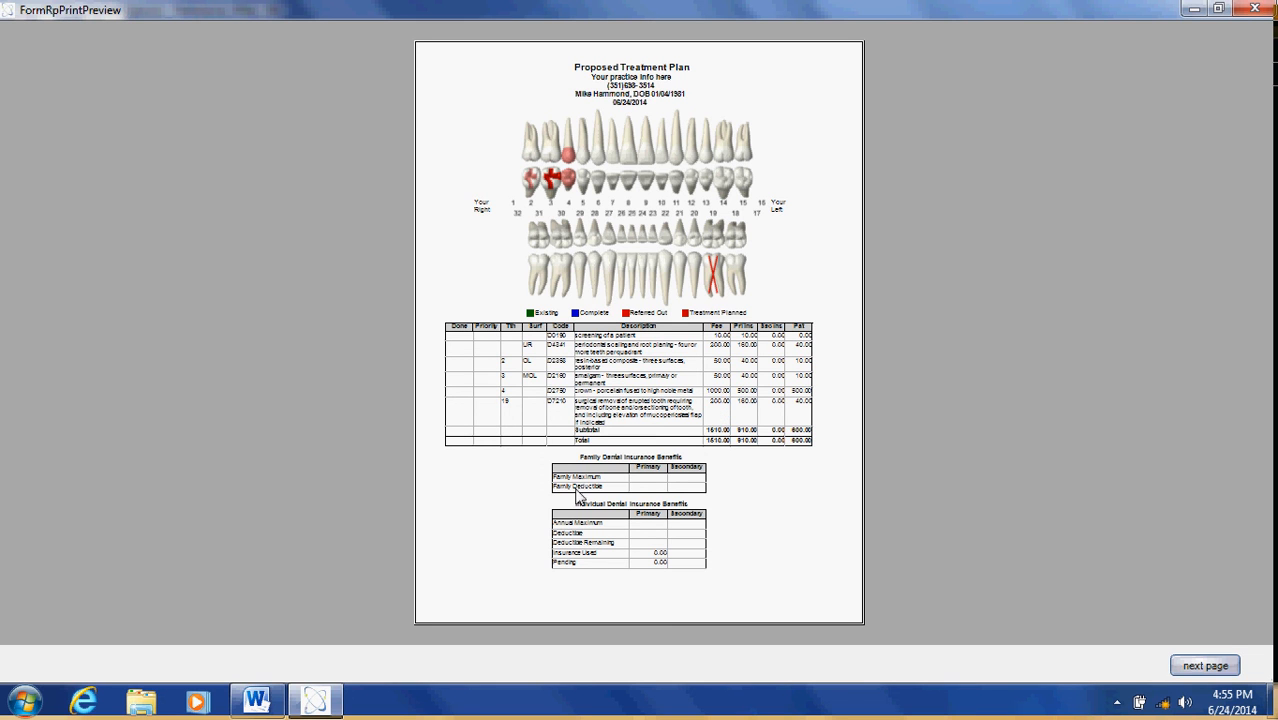
mouse_move(704, 554)
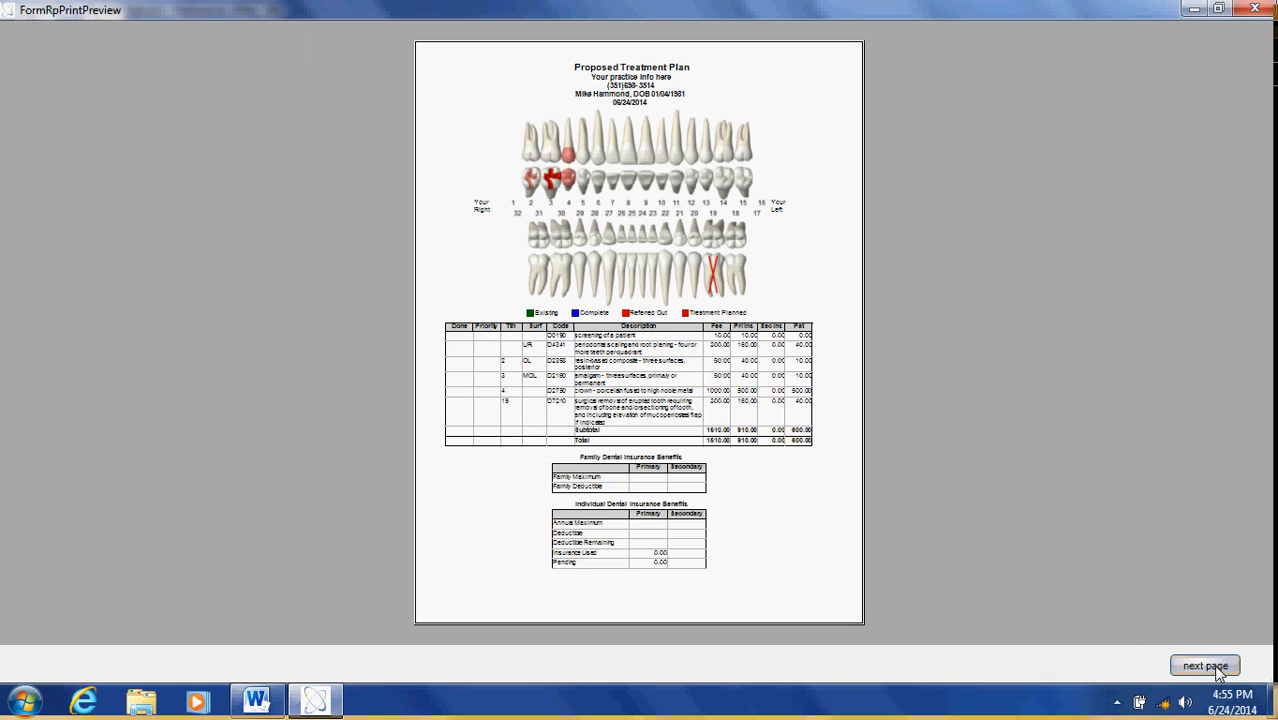
- View page 2 of the treatment plan print preview, then close the preview
left_click(1205, 665)
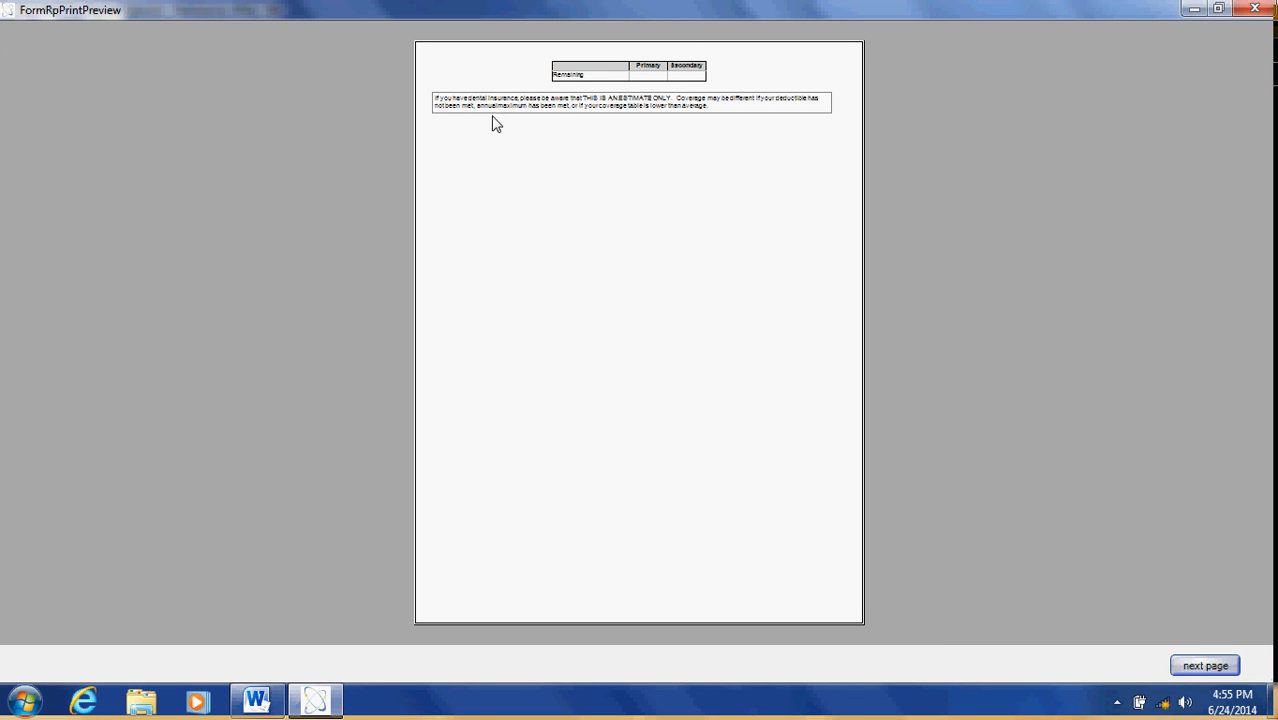
mouse_move(621, 148)
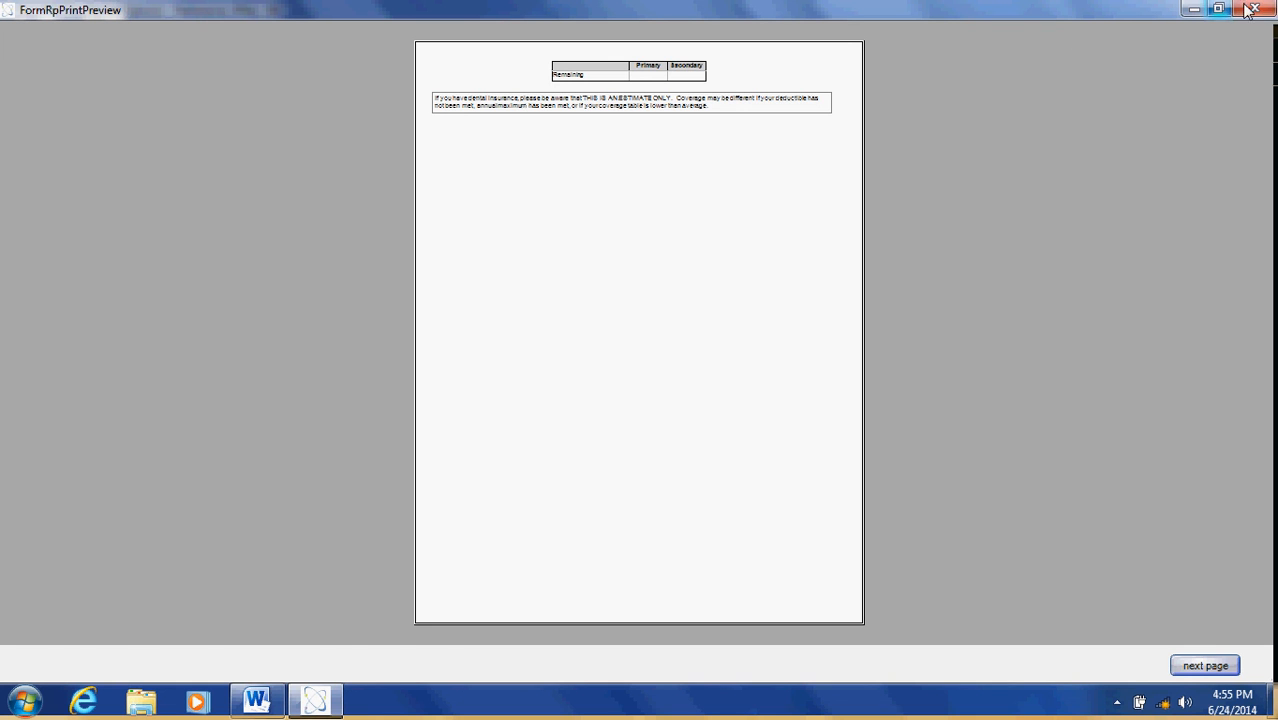
left_click(1253, 11)
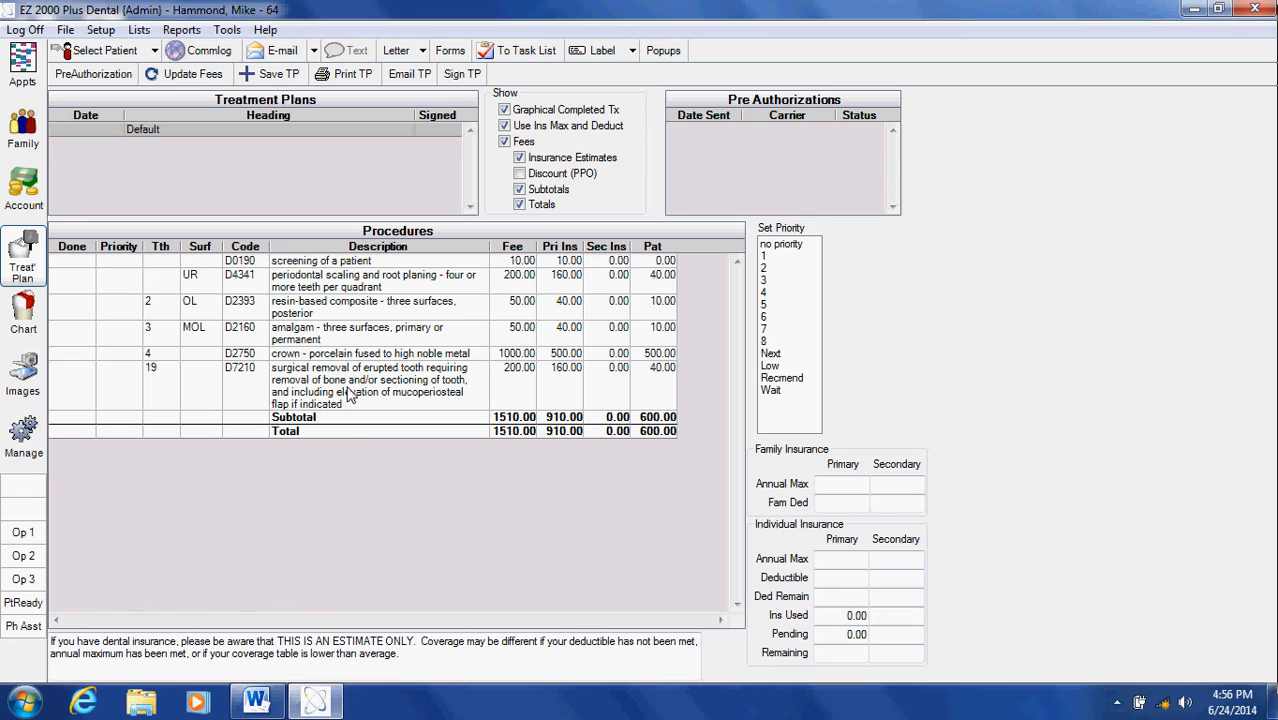
mouse_move(265, 74)
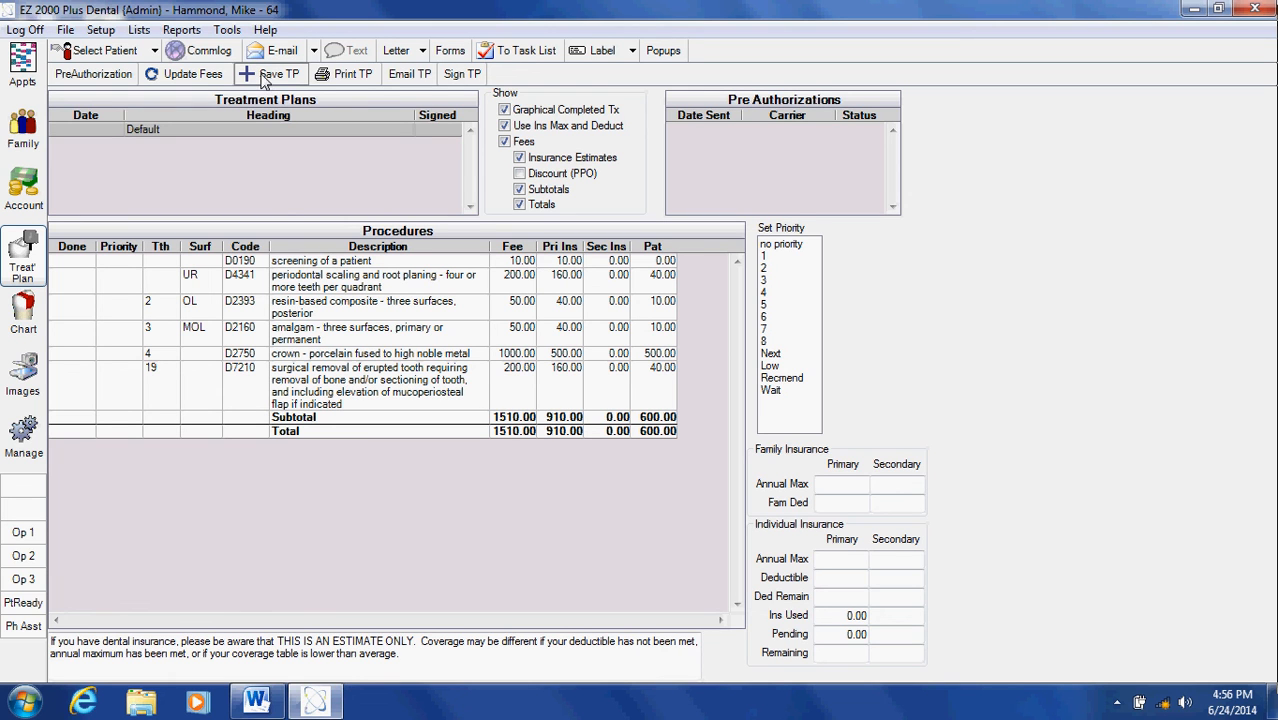
- Save the plan as 'Proposed Treatment Plan' dated 06/24/2014
left_click(278, 73)
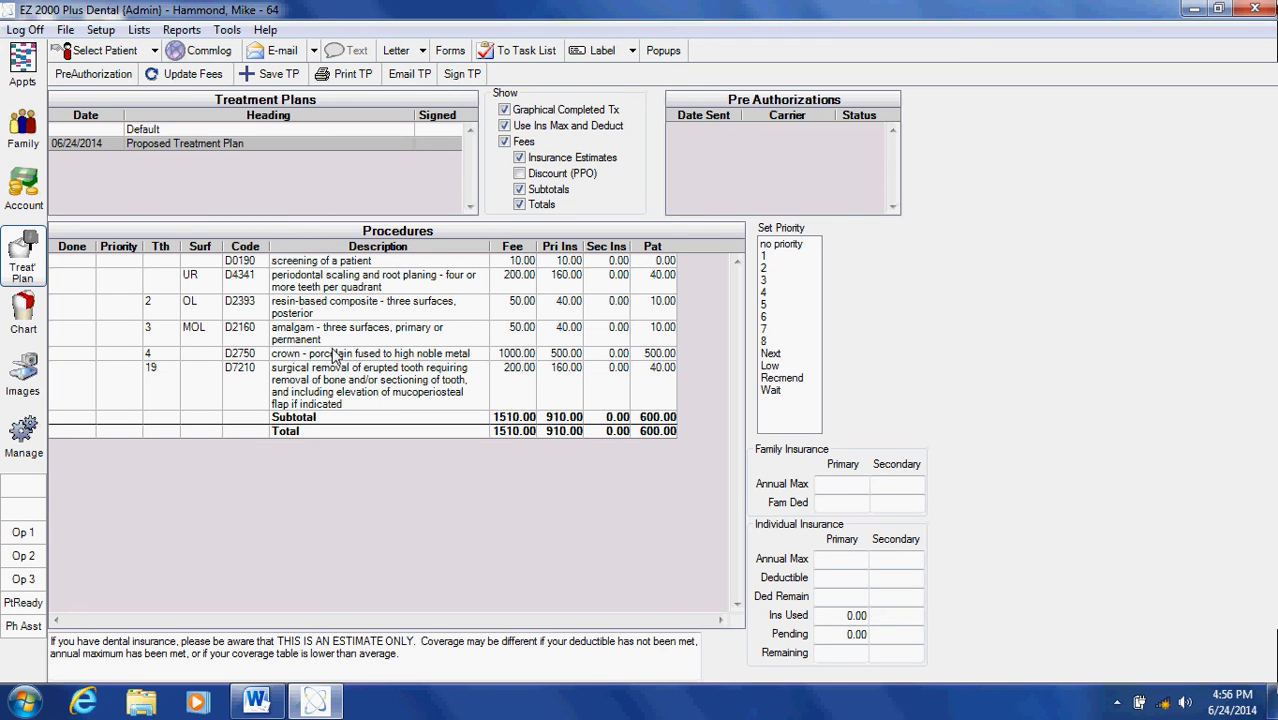
mouse_move(595, 370)
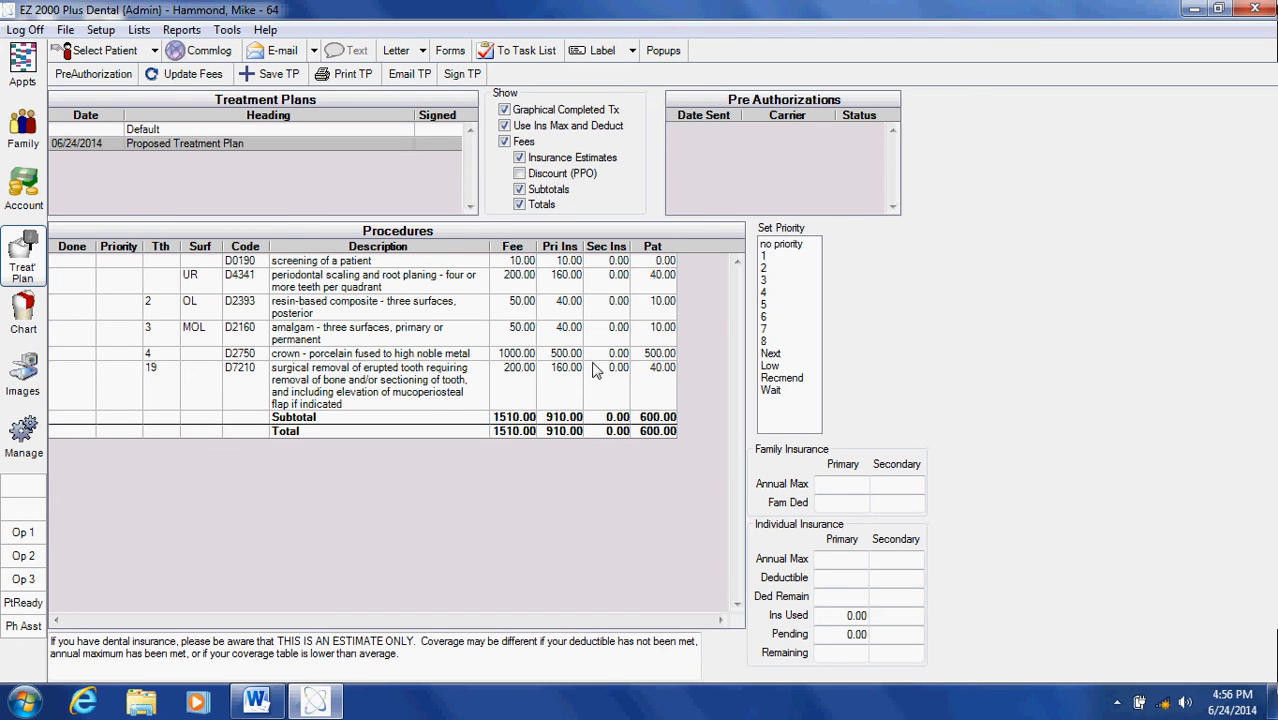
mouse_move(720, 270)
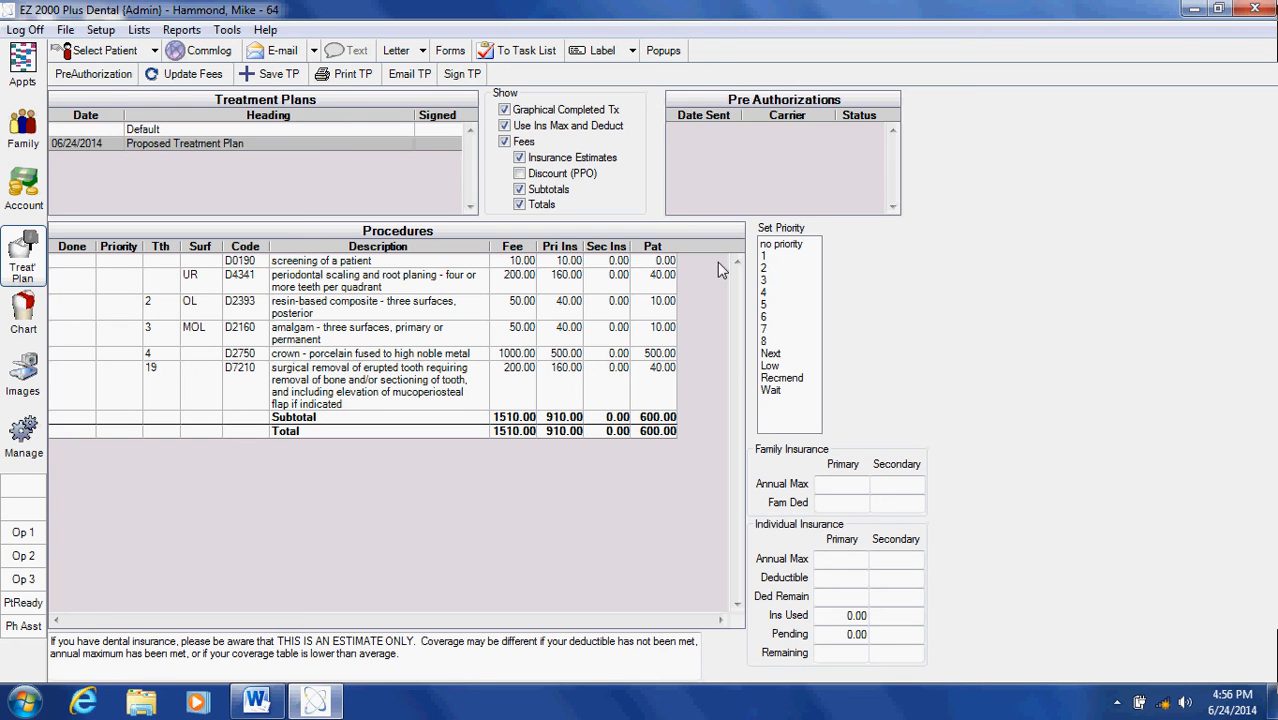
mouse_move(240, 287)
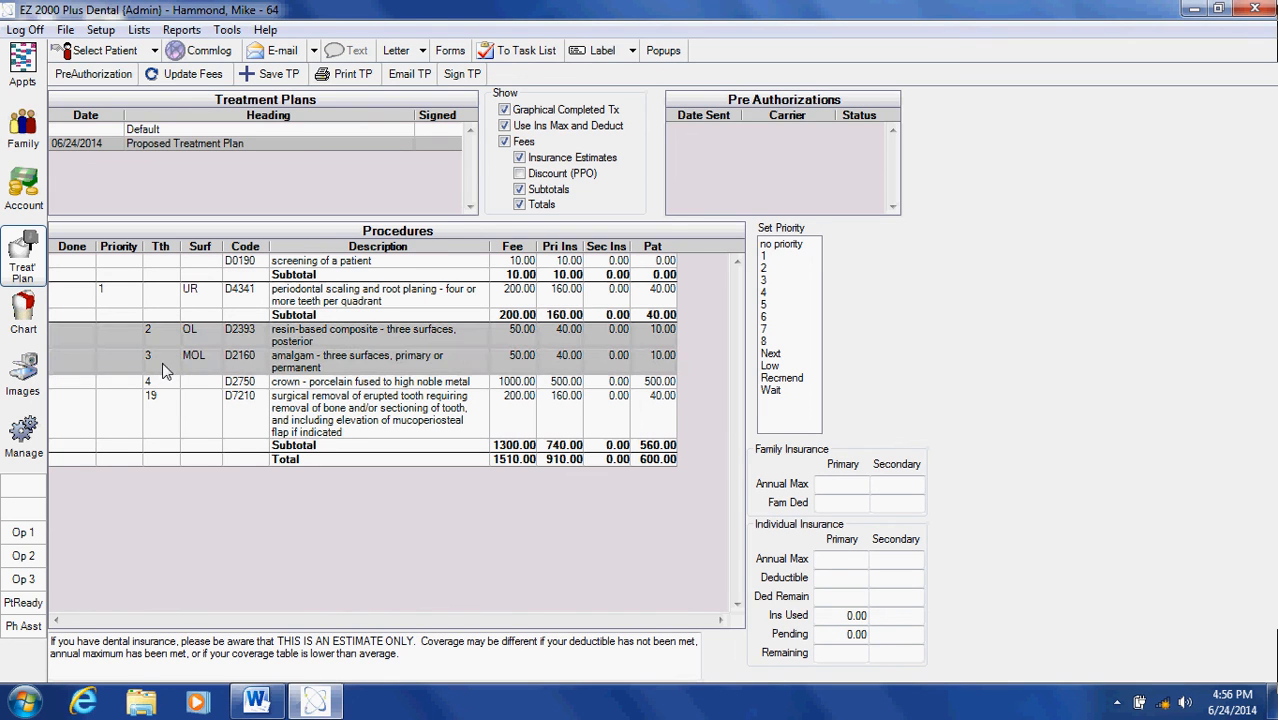
mouse_move(145, 394)
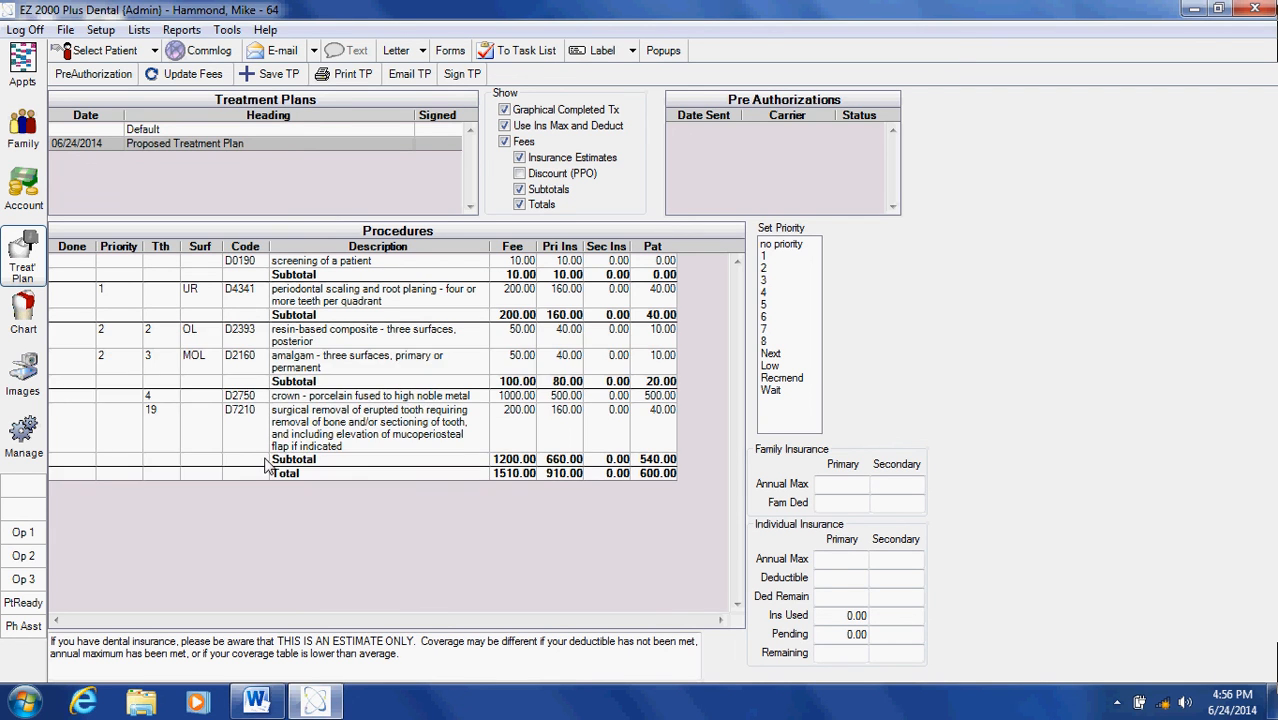
mouse_move(177, 456)
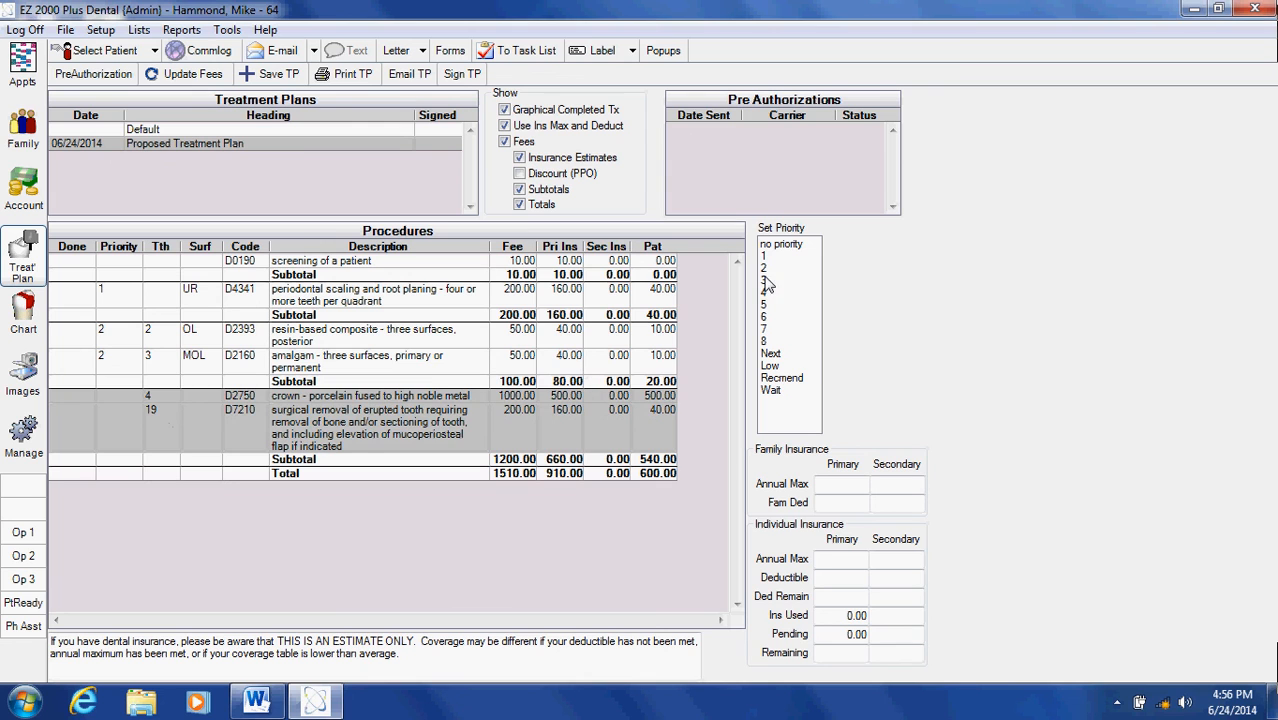
- Set the crown and extraction procedures to priority 3
left_click(766, 280)
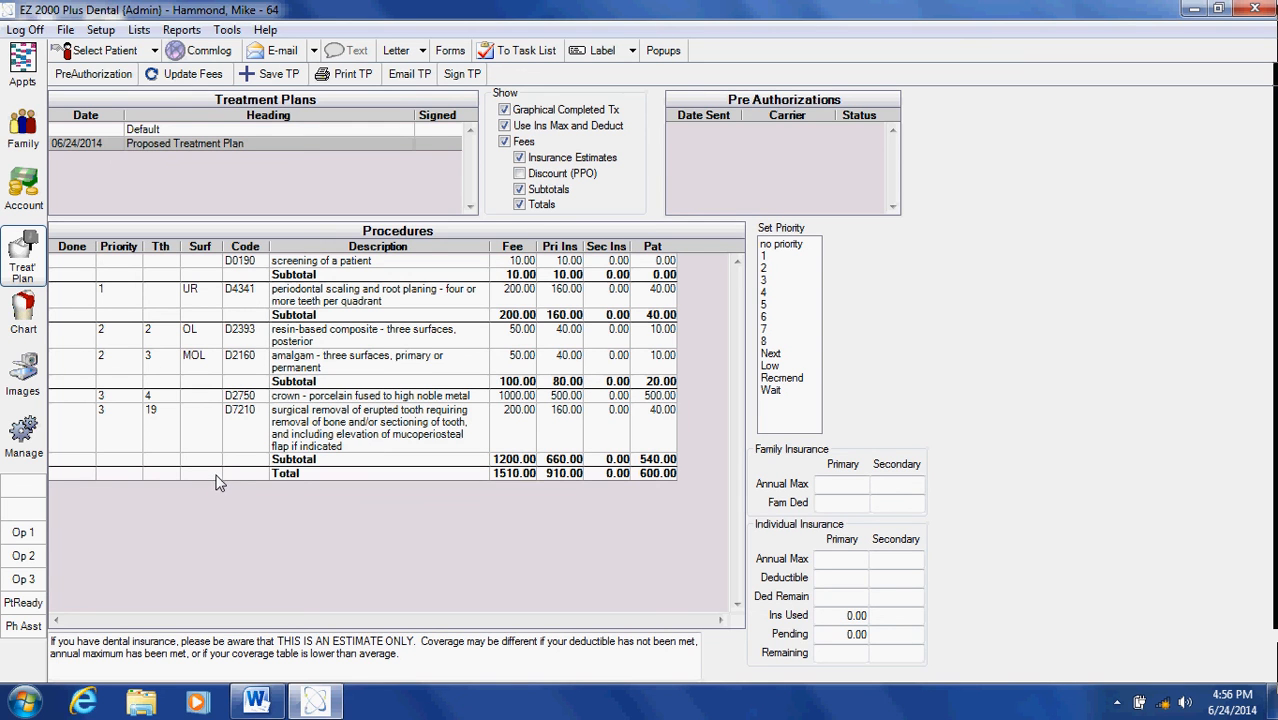
mouse_move(190, 453)
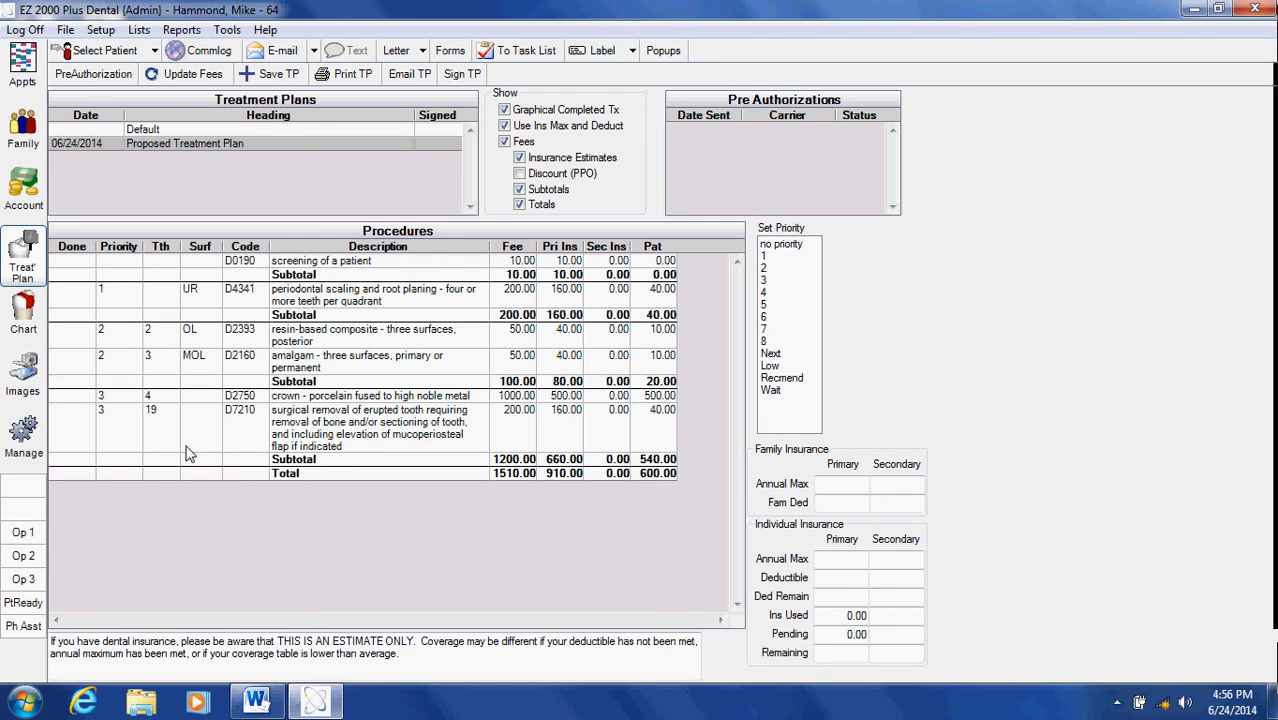
mouse_move(409, 422)
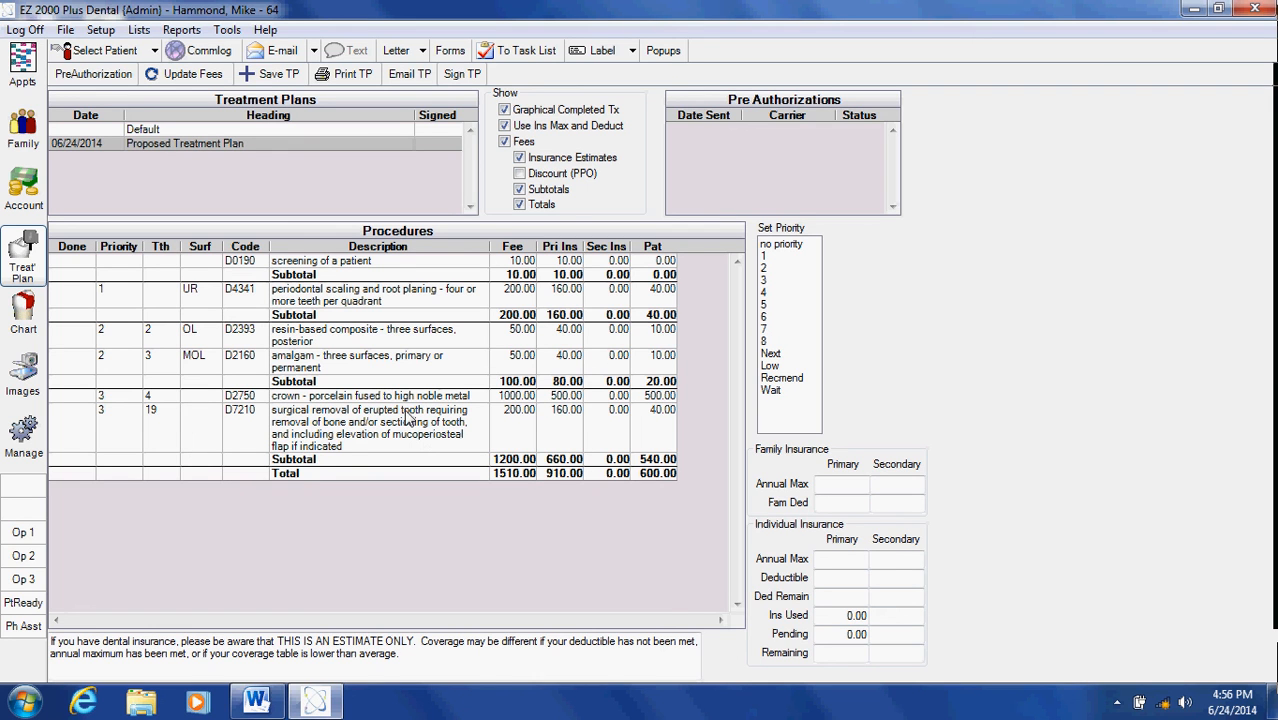
mouse_move(108, 321)
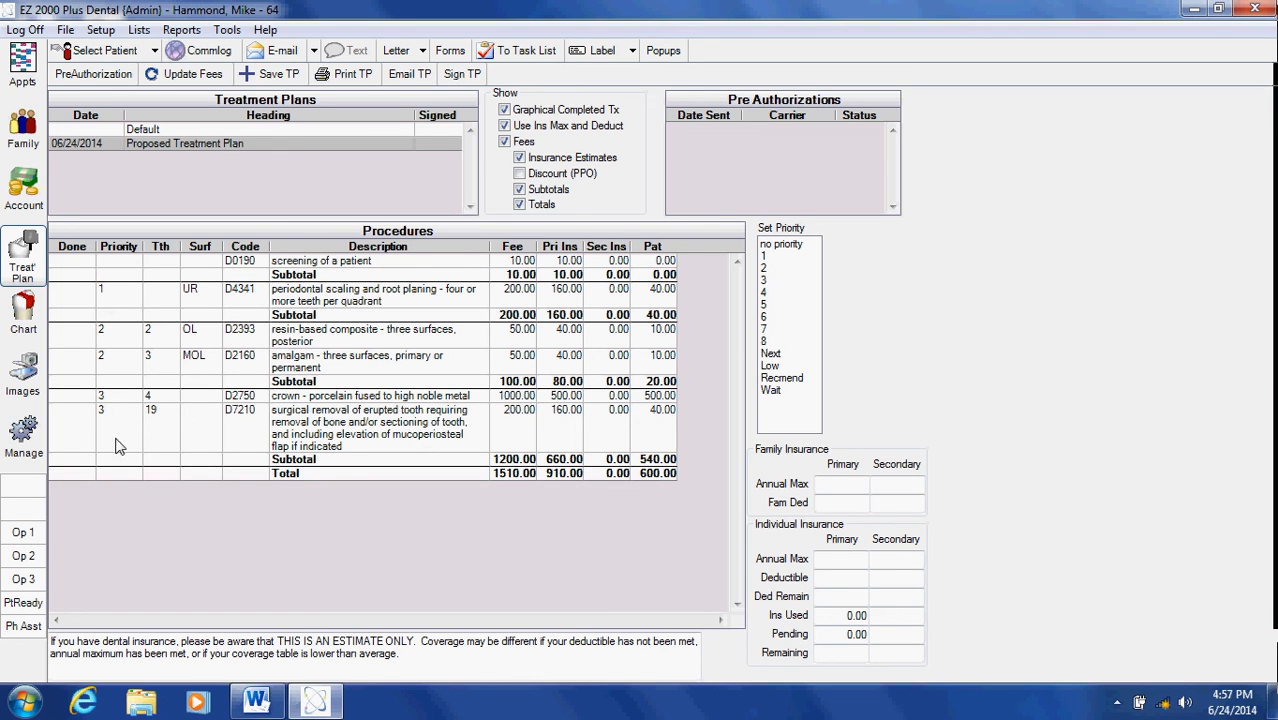
mouse_move(198, 449)
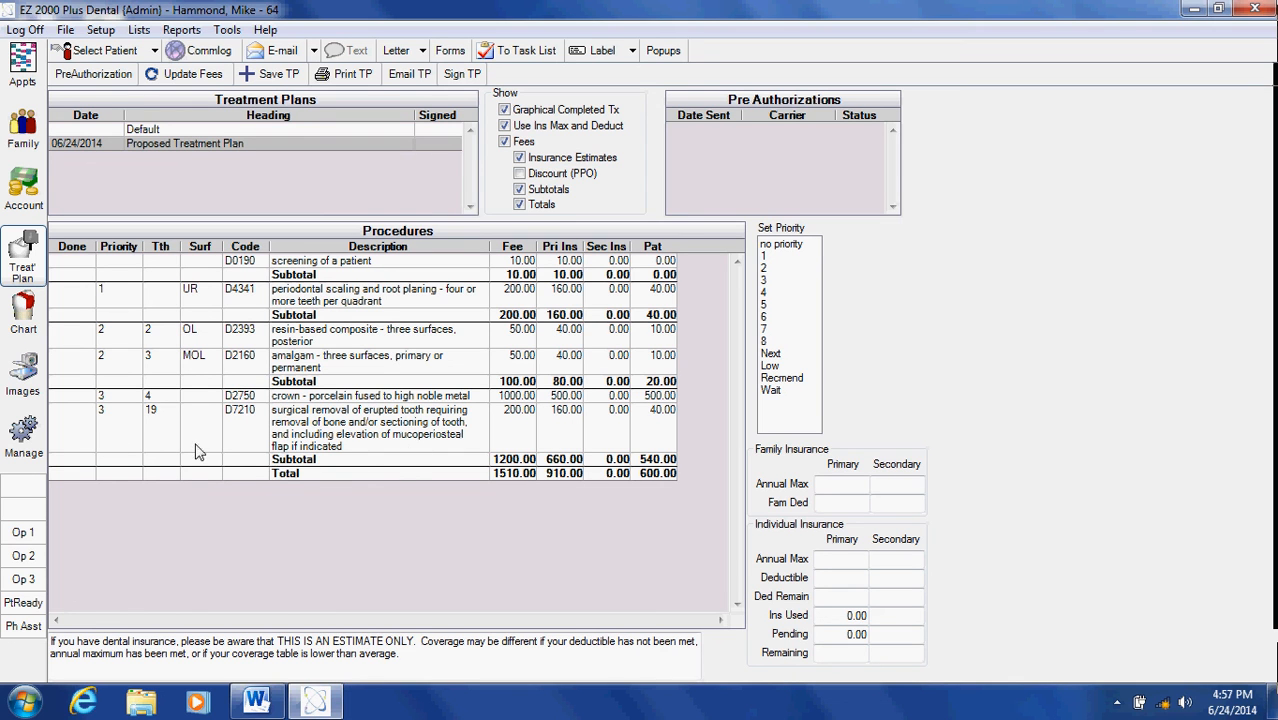
mouse_move(138, 358)
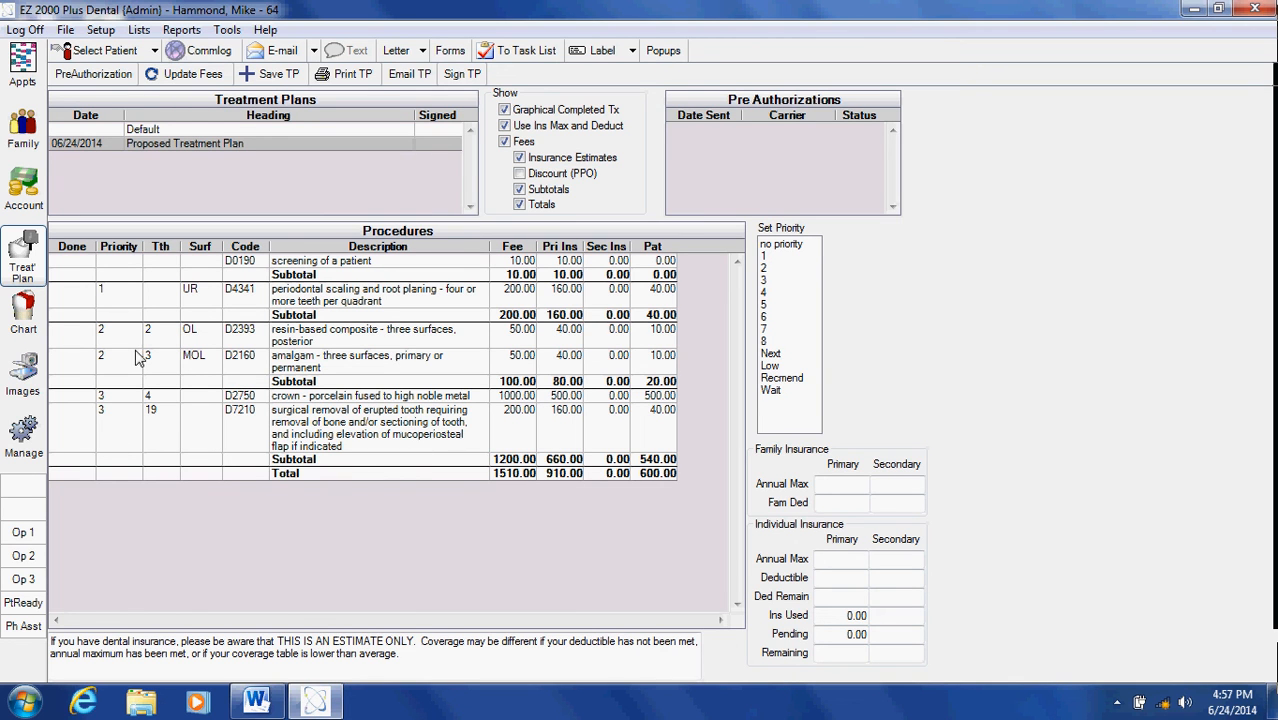
mouse_move(135, 348)
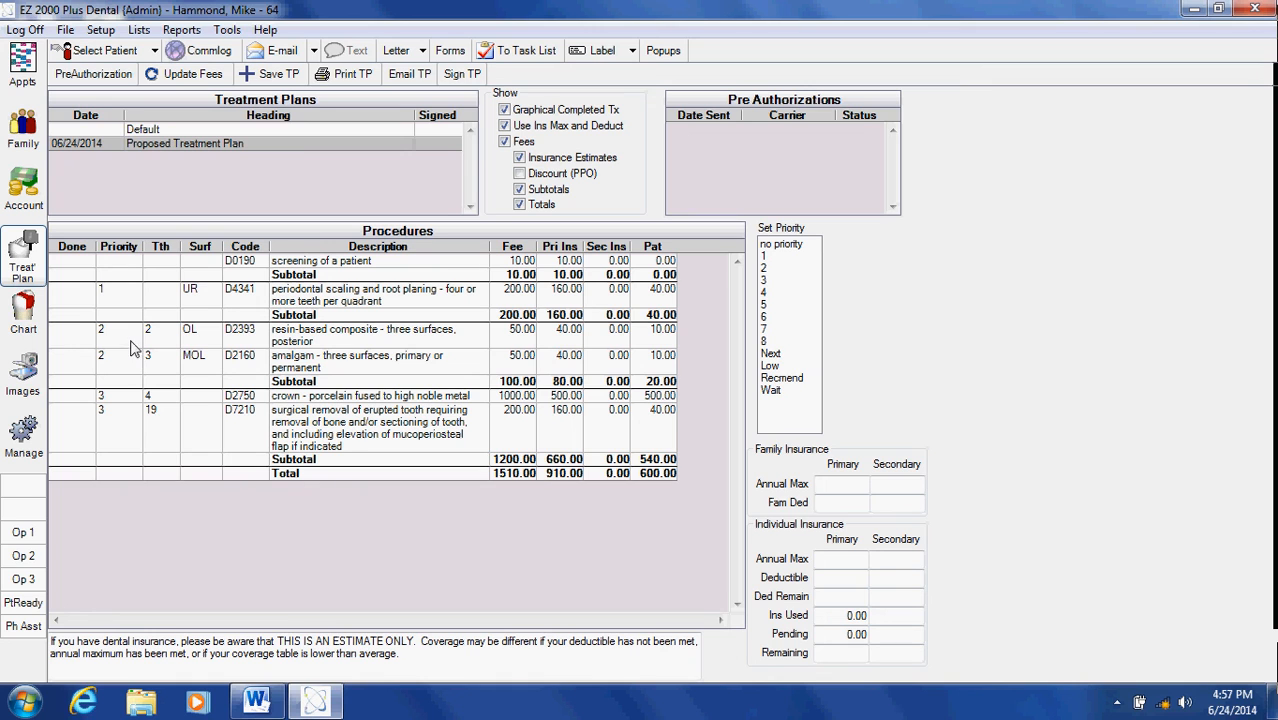
mouse_move(185, 439)
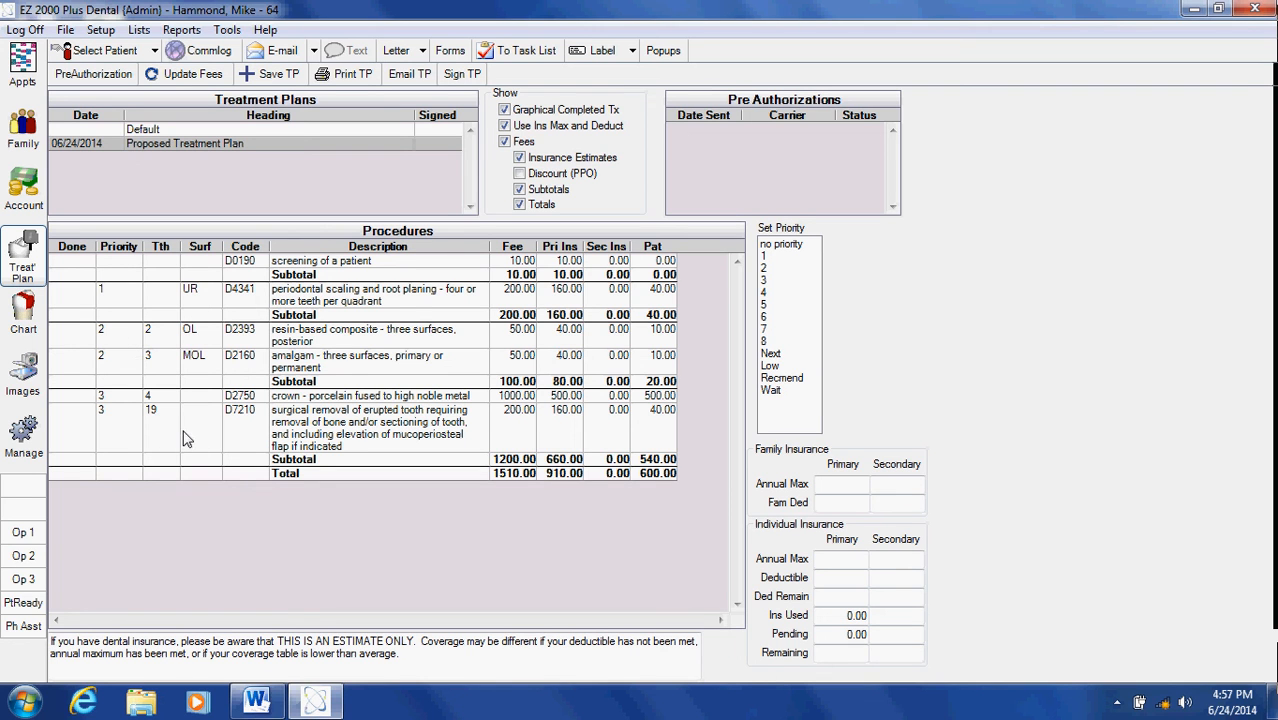
mouse_move(194, 459)
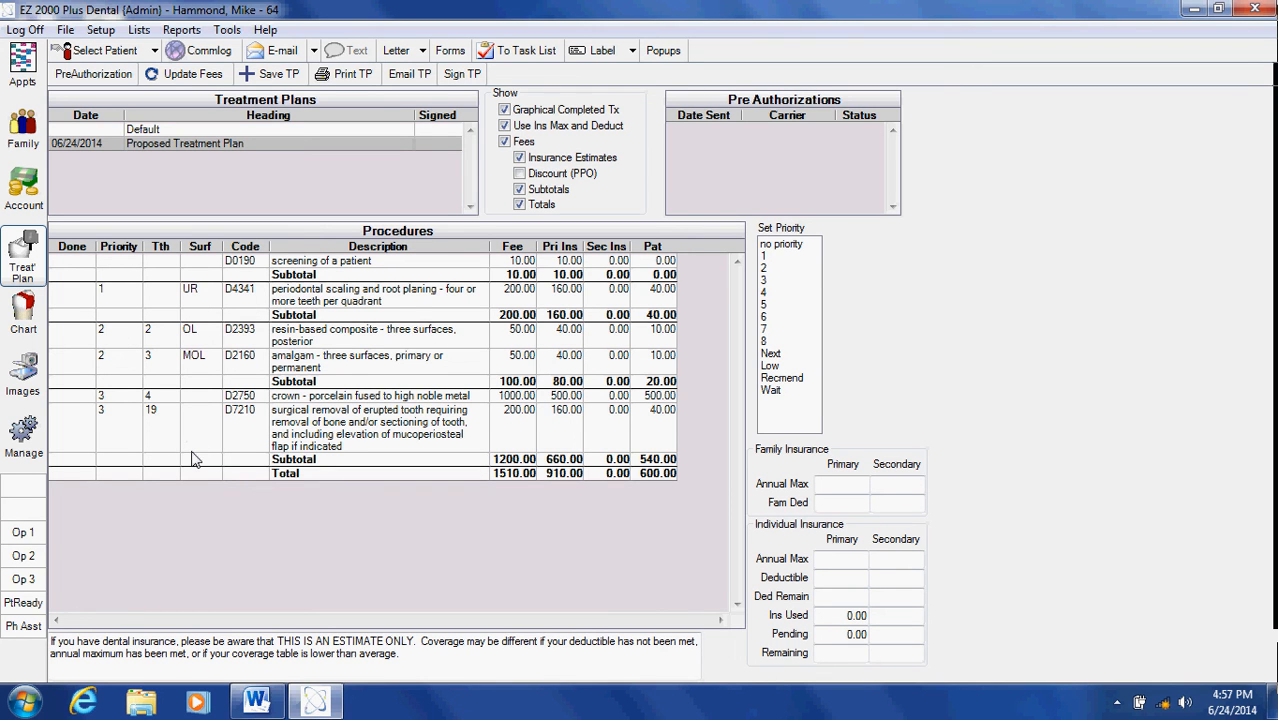
mouse_move(487, 366)
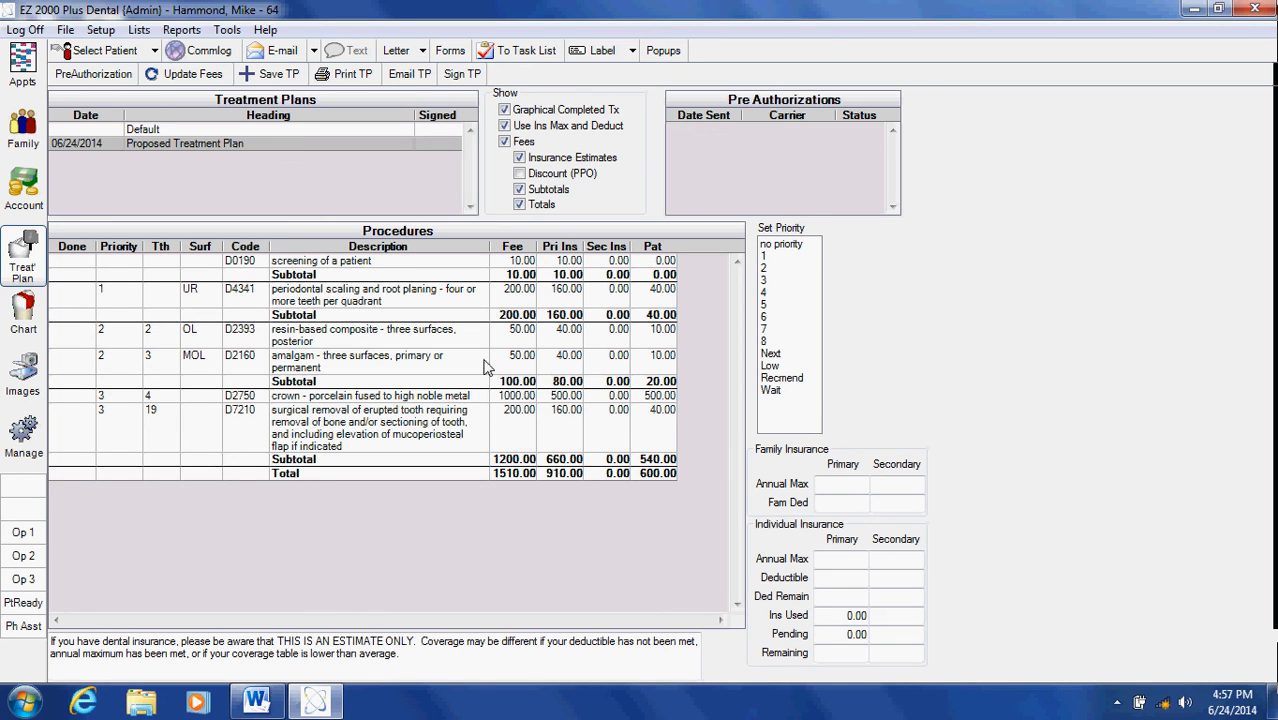